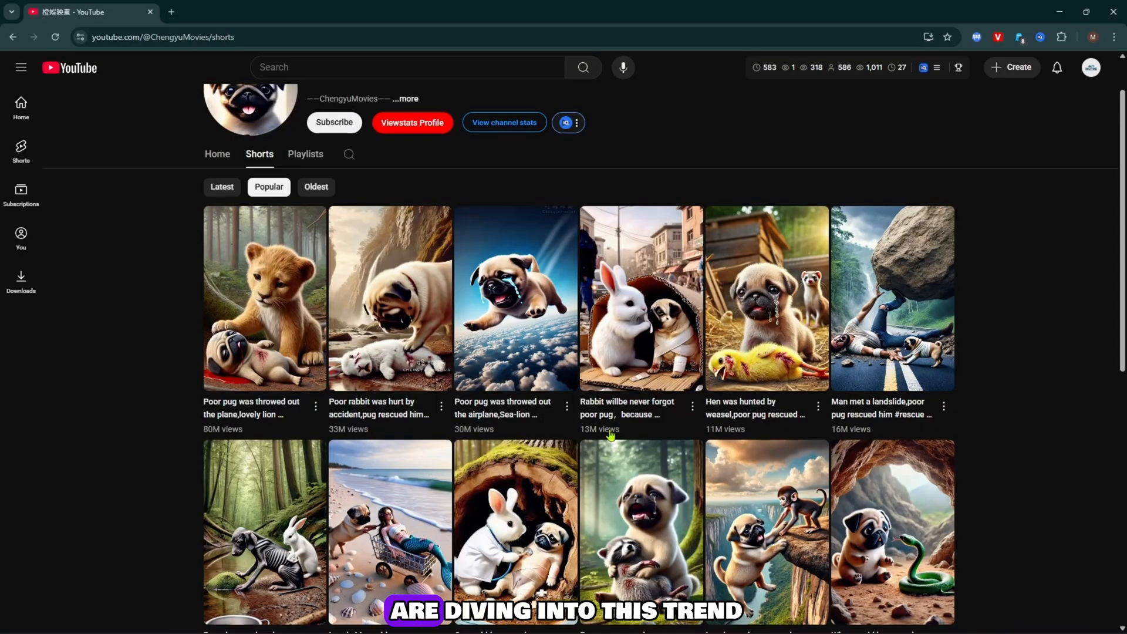
Step: Browse the pug rescue channel's Shorts grid and open one for a look
{"action": "scroll", "scroll_direction": "down", "scroll_amount": 3}
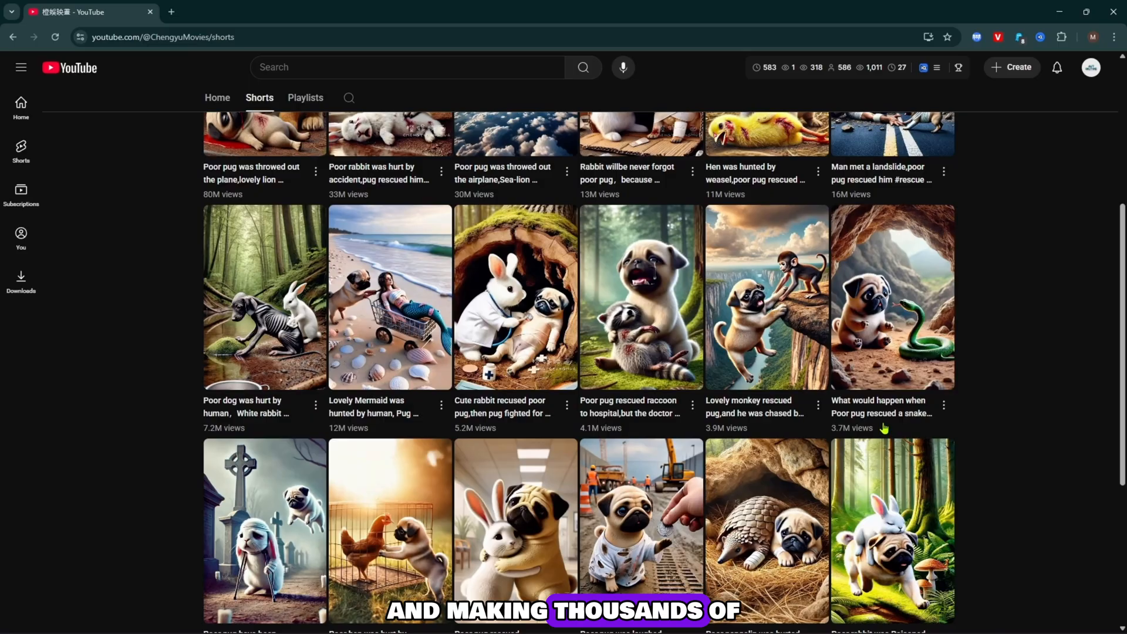
{"action": "scroll", "scroll_direction": "down", "scroll_amount": 3}
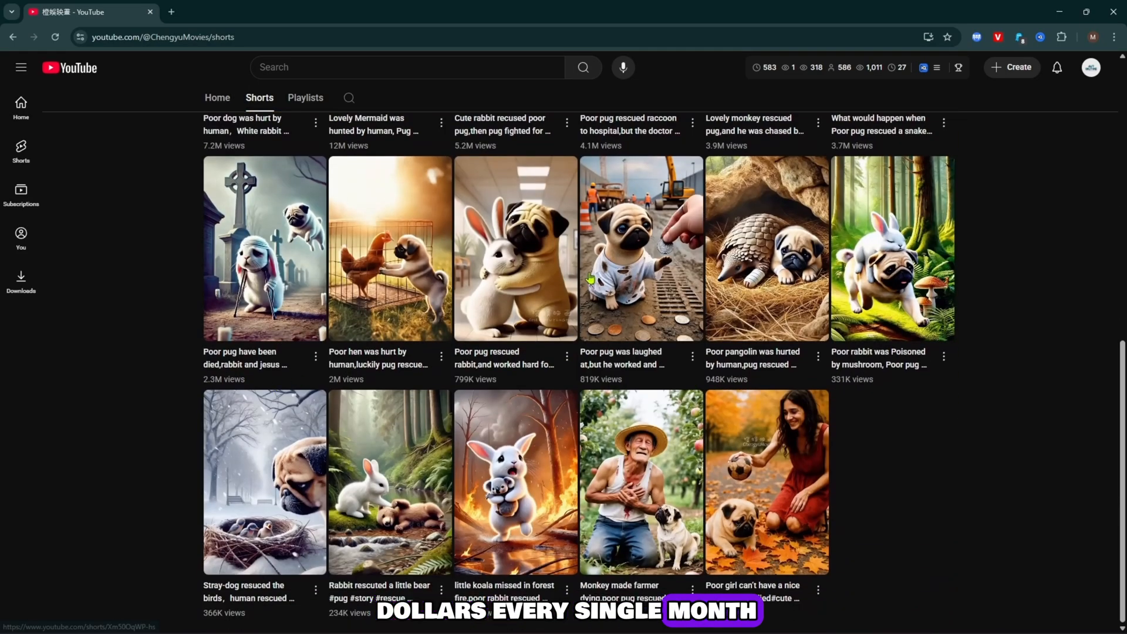
{"action": "left_click", "coordinate": [516, 249]}
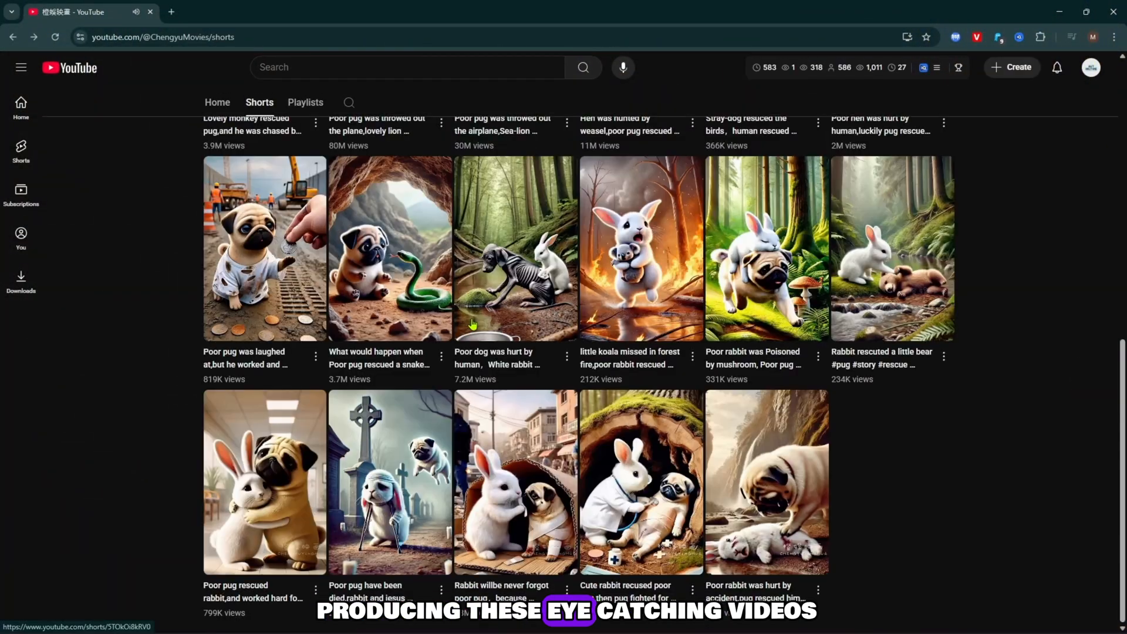
{"action": "scroll", "scroll_direction": "up", "scroll_amount": 3}
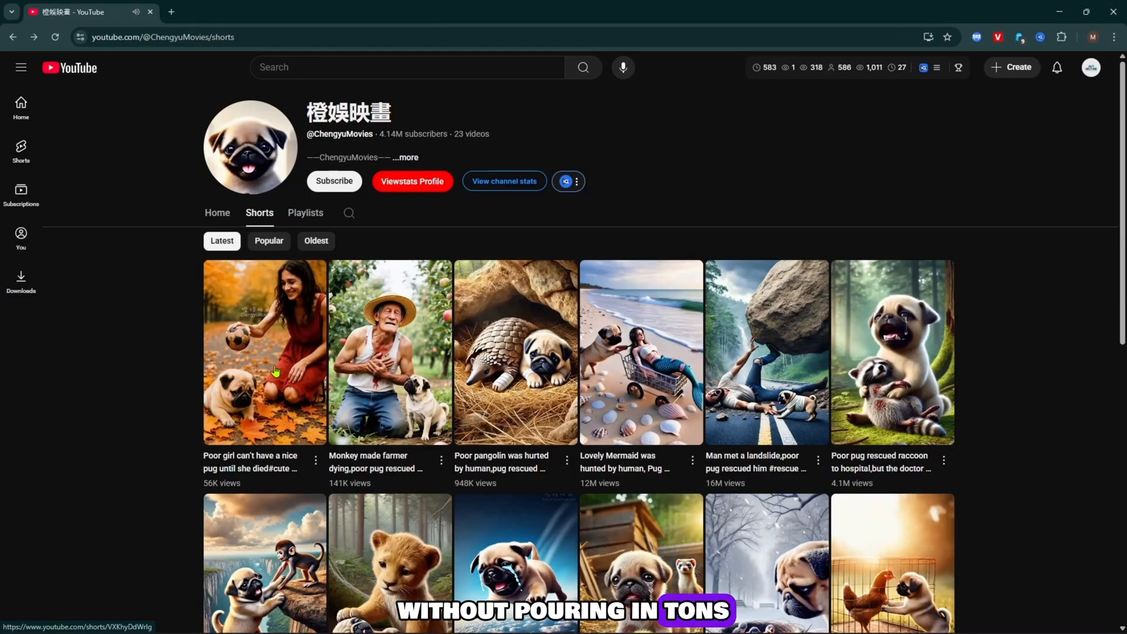
Step: Sort the channel's Shorts by Popular and play the top lion-cub rescue Short
{"action": "left_click", "coordinate": [269, 241]}
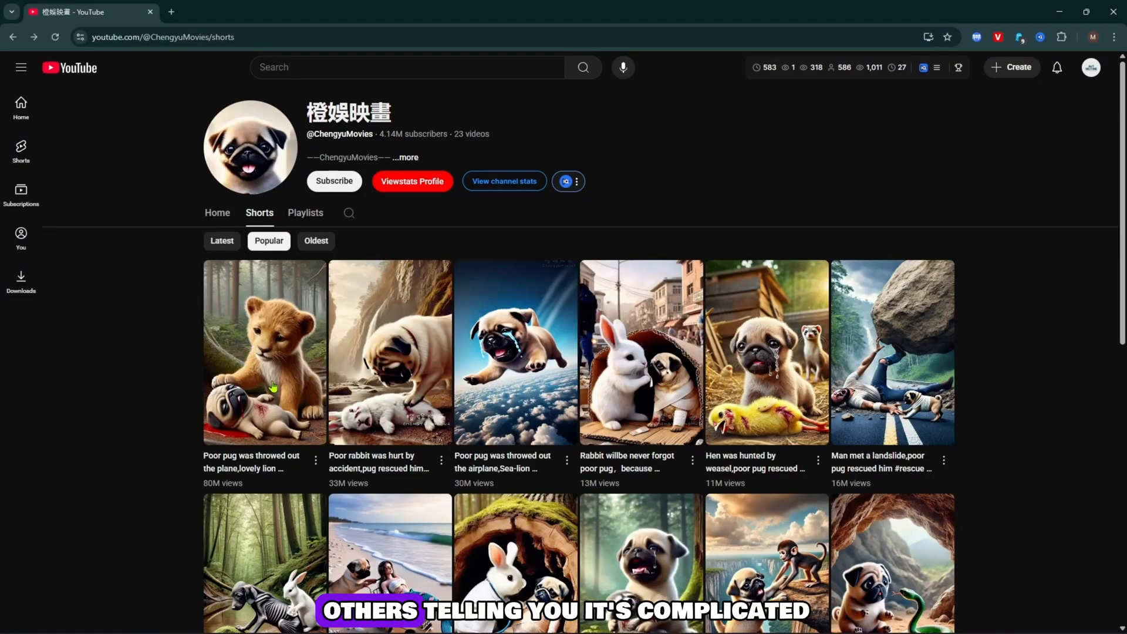
{"action": "left_click", "coordinate": [265, 352]}
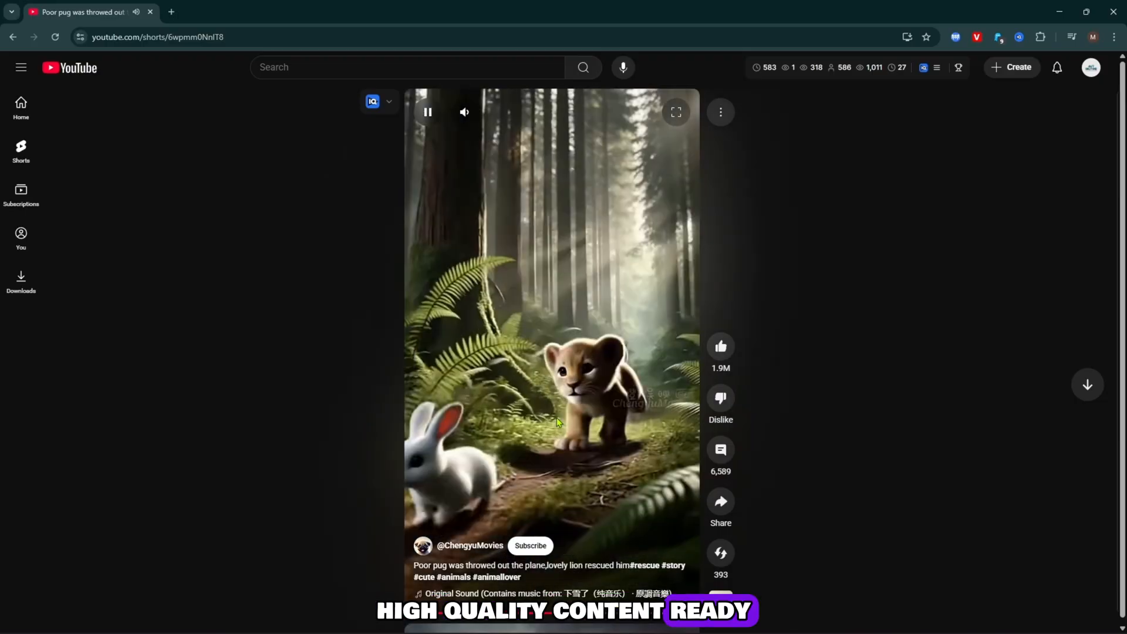
Step: Scroll the Shorts player down to the Short about a hurt rabbit rescued by a pug
{"action": "scroll", "scroll_direction": "down", "scroll_amount": 3}
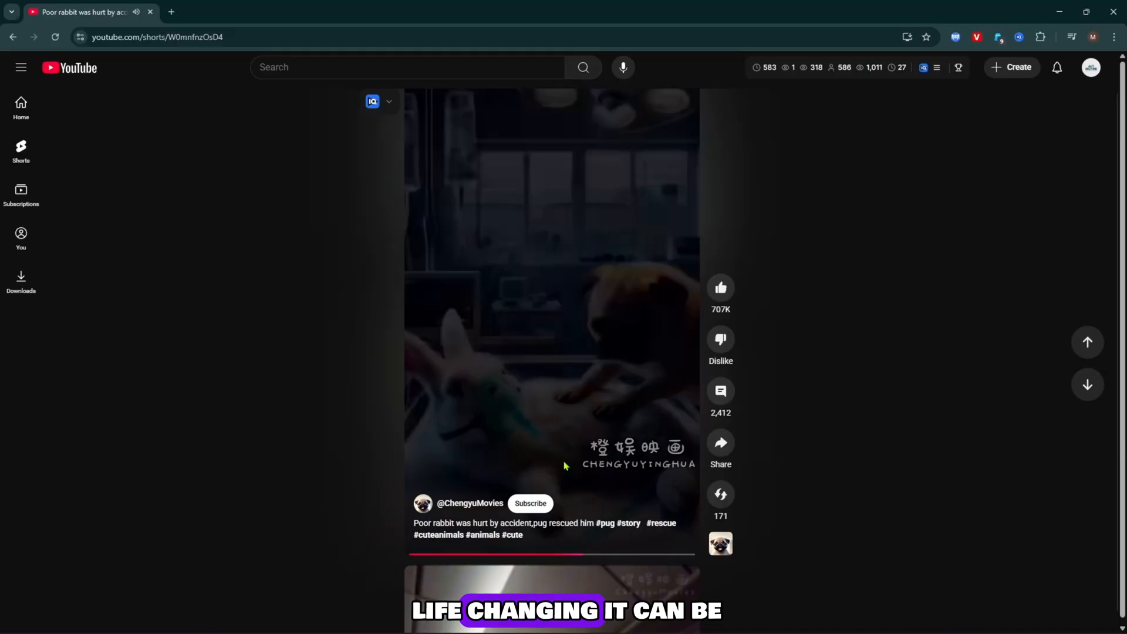
{"action": "scroll", "scroll_direction": "down", "scroll_amount": 3}
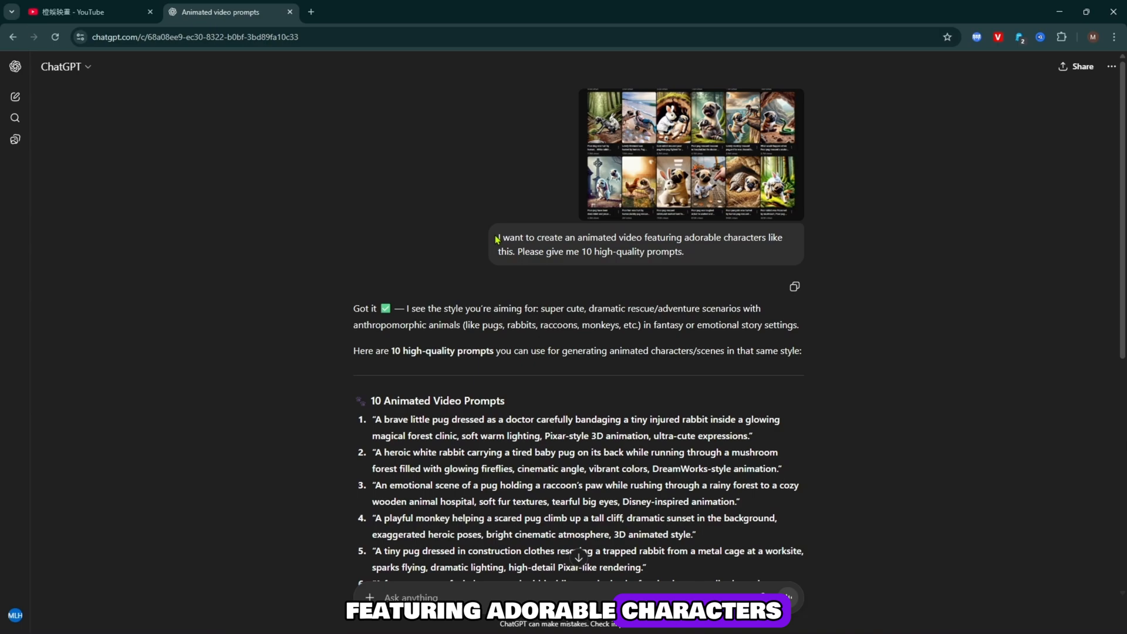
Step: Highlight the original ten-prompt request and the ten animated pug-and-rabbit rescue prompts while reviewing the chat
{"action": "left_click_drag", "start_coordinate": [495, 237], "coordinate": [684, 251]}
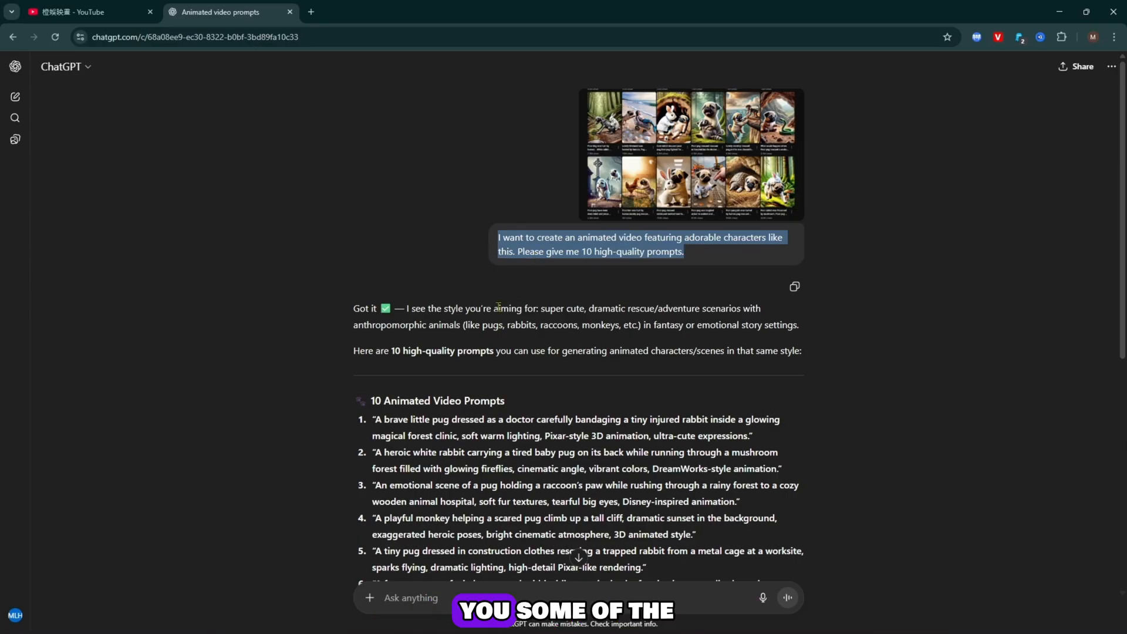
{"action": "scroll", "scroll_direction": "down", "scroll_amount": 3}
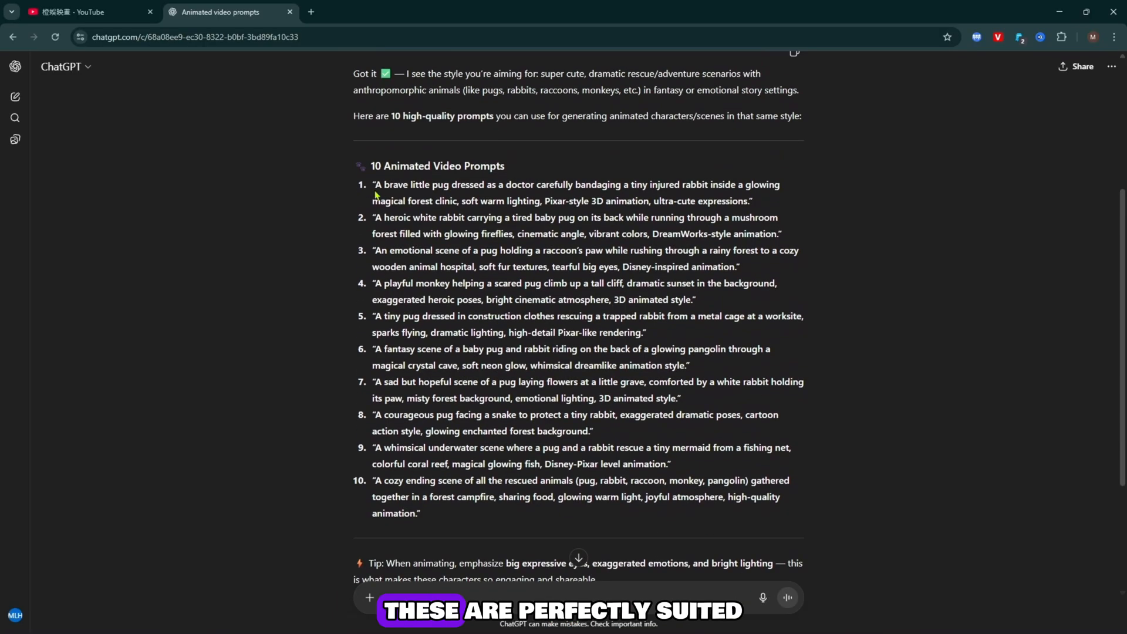
{"action": "left_click_drag", "start_coordinate": [357, 166], "coordinate": [419, 513]}
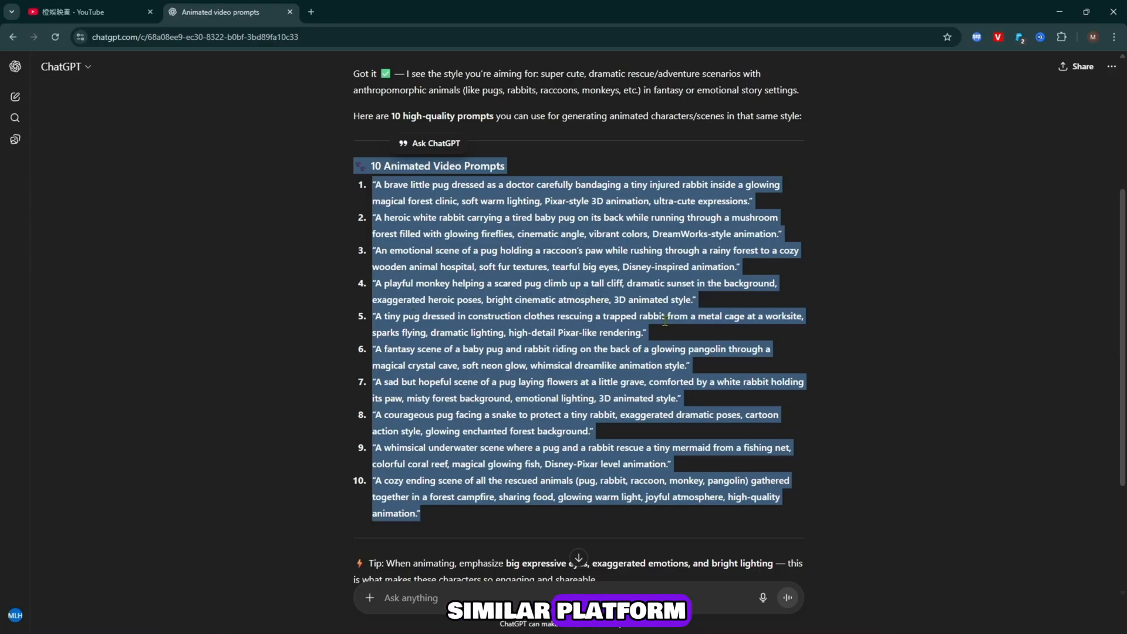
{"action": "scroll", "scroll_direction": "down", "scroll_amount": 3}
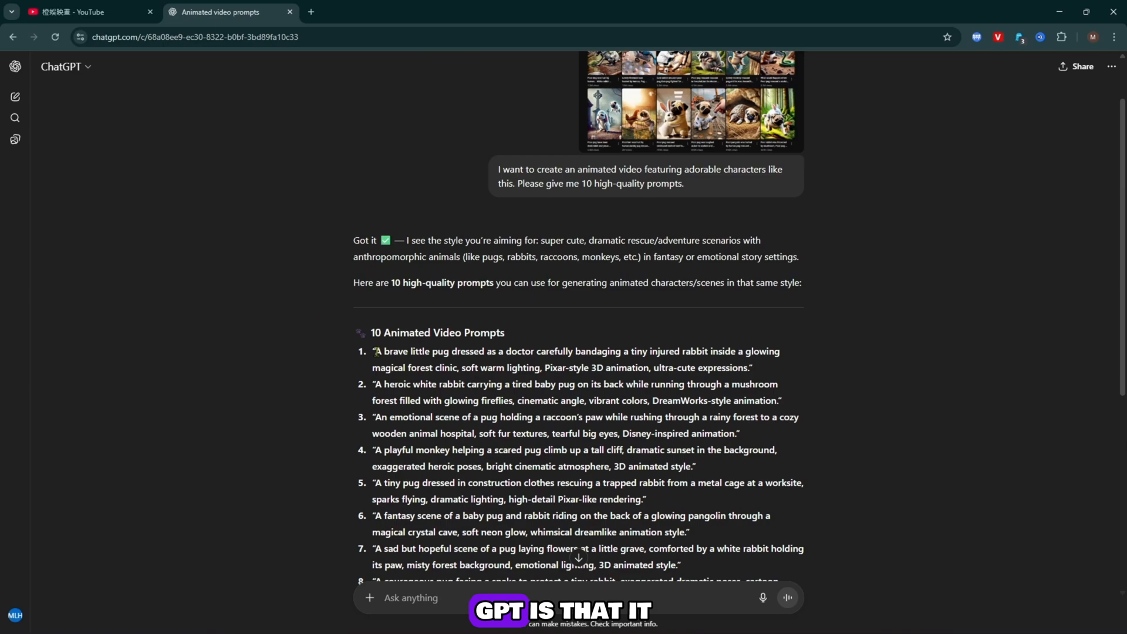
{"action": "left_click_drag", "start_coordinate": [375, 351], "coordinate": [752, 368]}
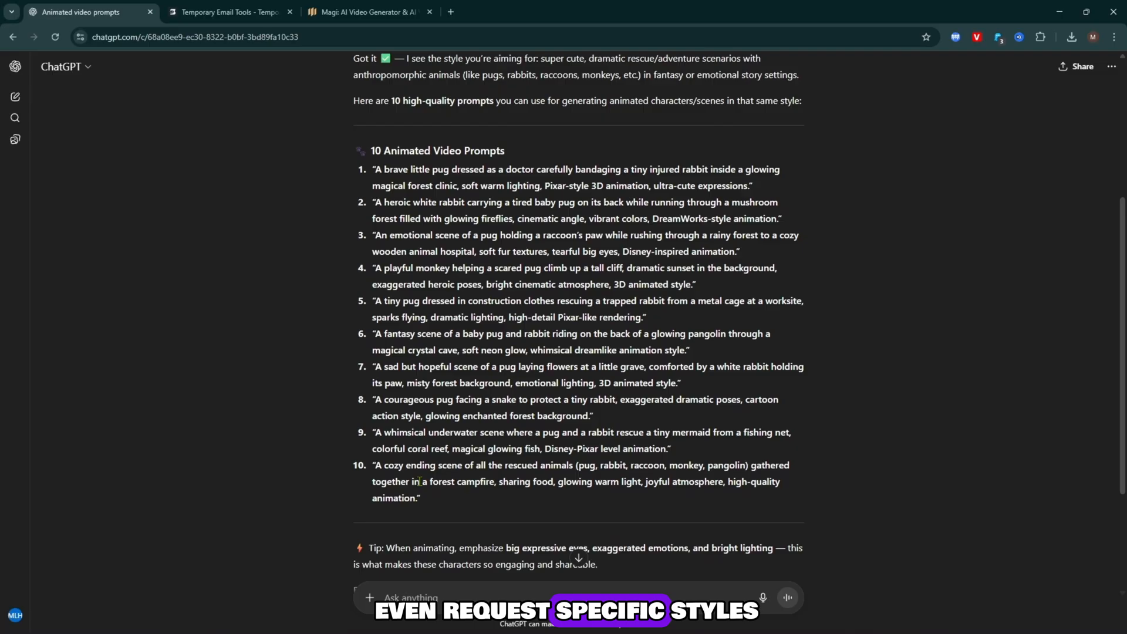
{"action": "scroll", "scroll_direction": "down", "scroll_amount": 3}
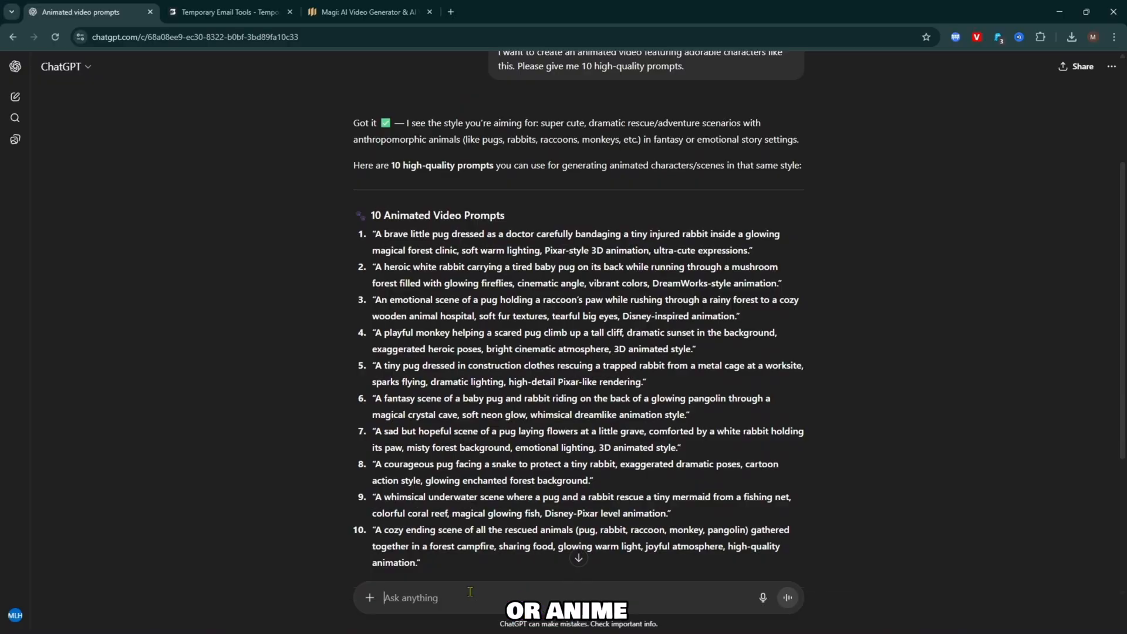
Step: Send a follow-up asking ChatGPT to generate the image for the first prompt
{"action": "type", "text": "generate the"}
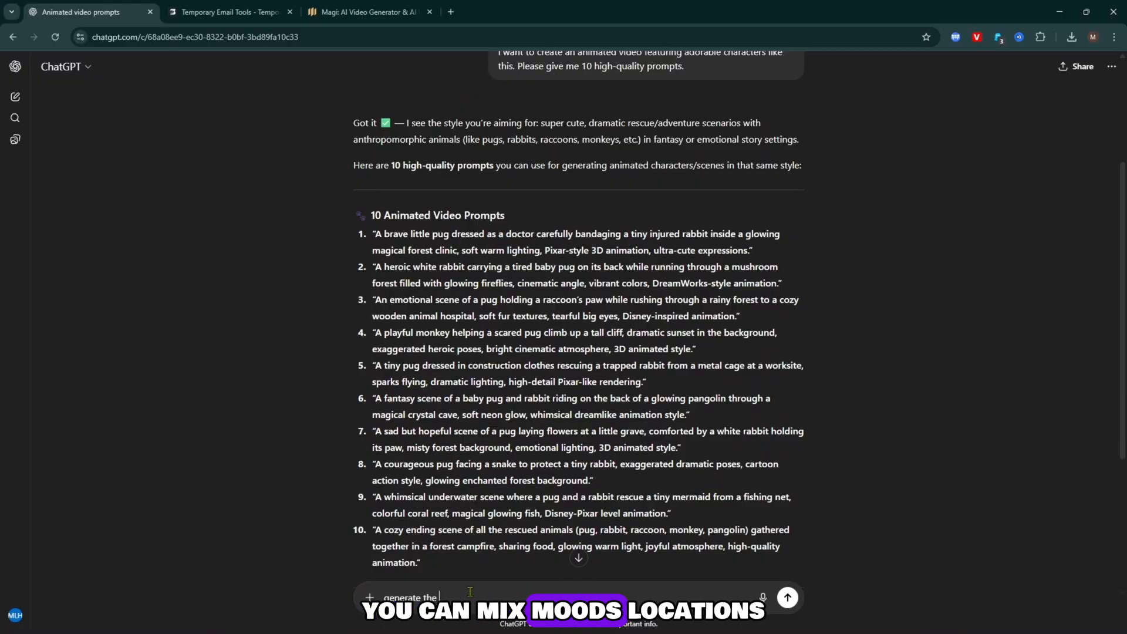
{"action": "left_click", "coordinate": [786, 598]}
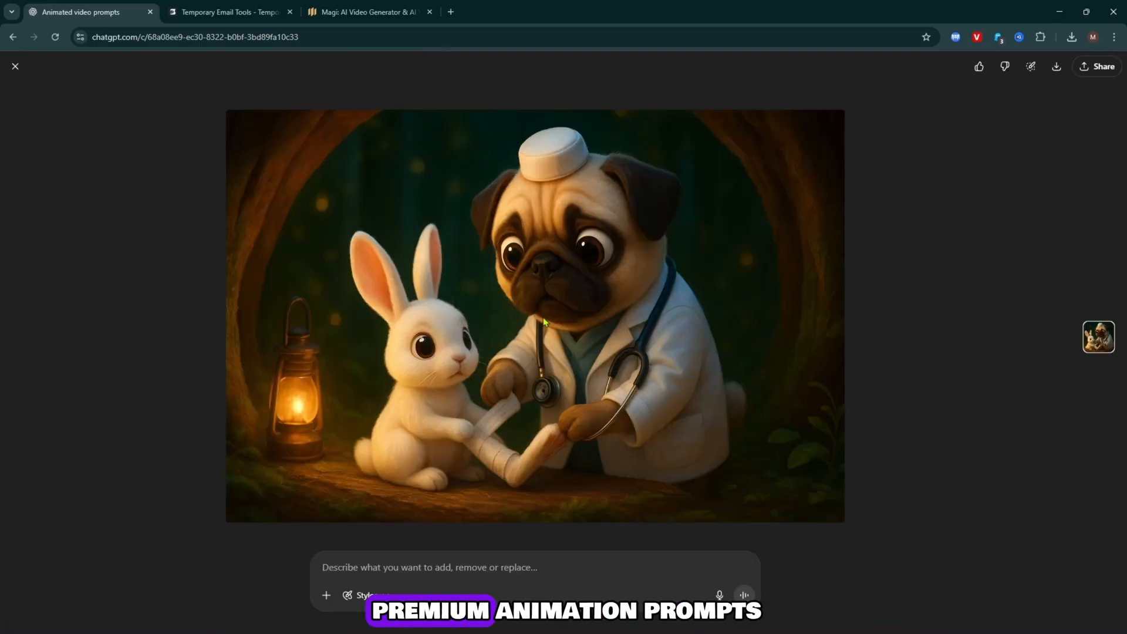
{"action": "mouse_move", "coordinate": [860, 316]}
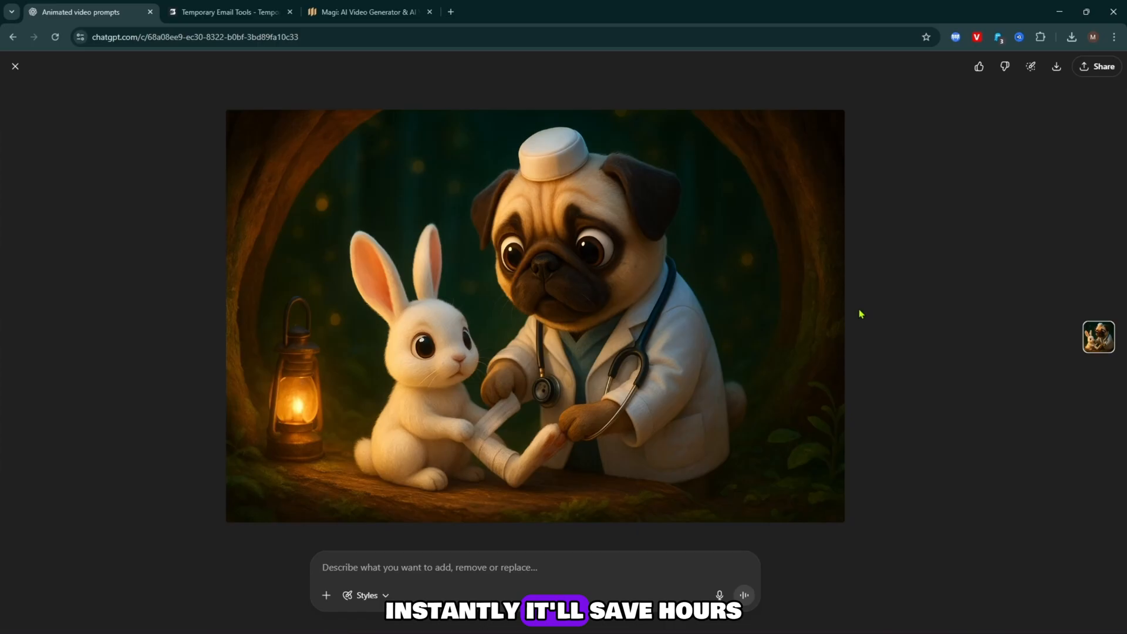
{"action": "mouse_move", "coordinate": [353, 444]}
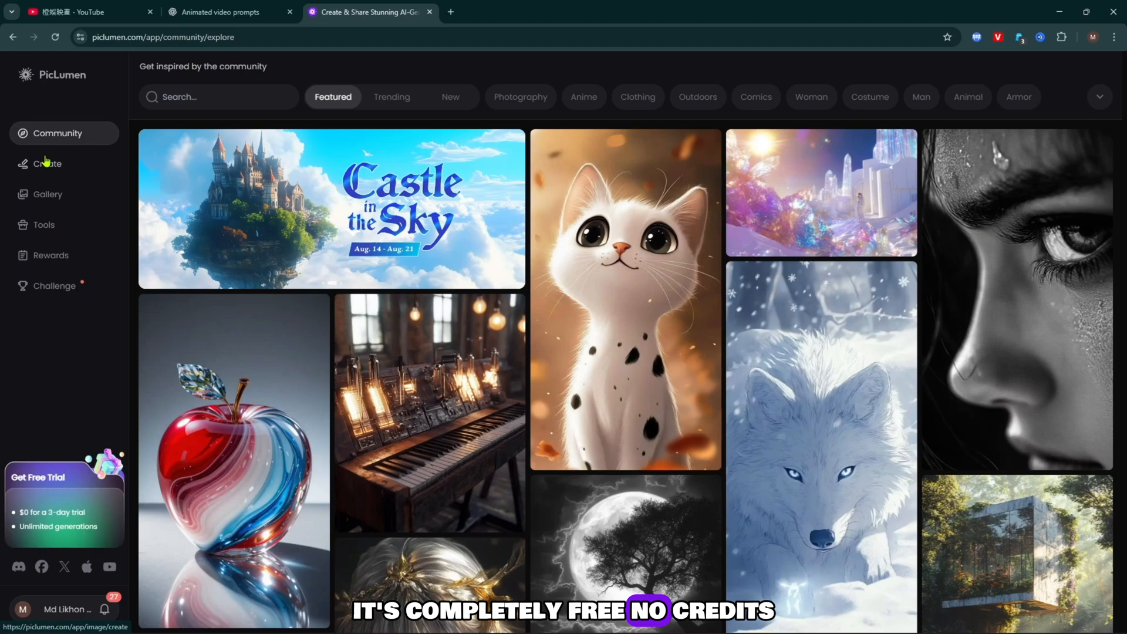
Step: On PicLumen's Create page set the pug doctor prompt to 9:16 portrait and bring up the model picker
{"action": "left_click", "coordinate": [46, 163]}
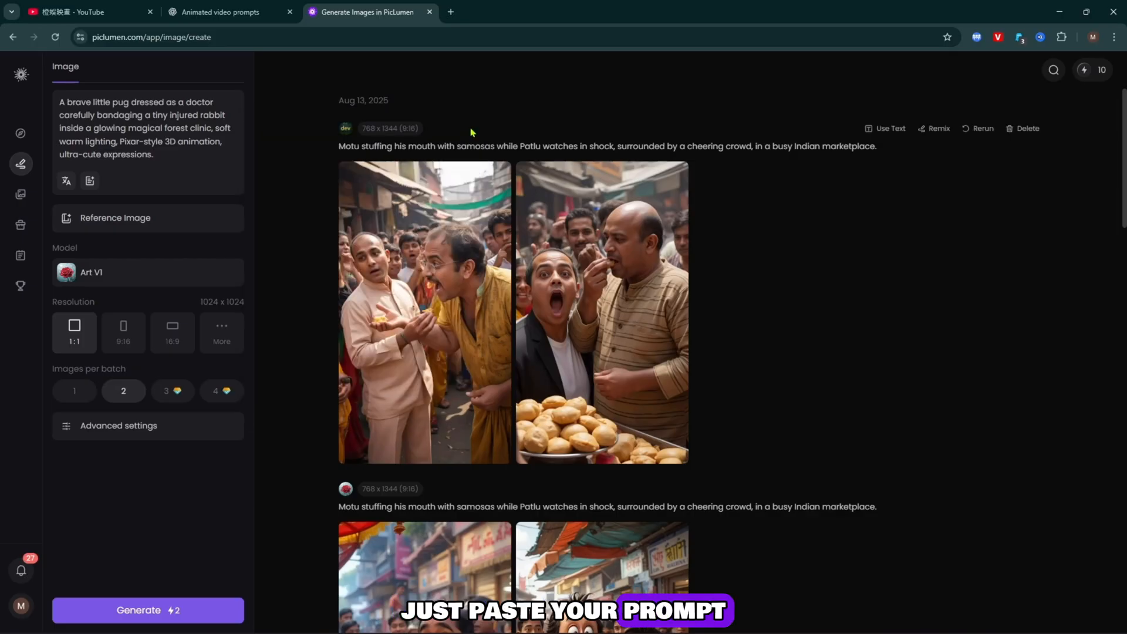
{"action": "left_click", "coordinate": [172, 334]}
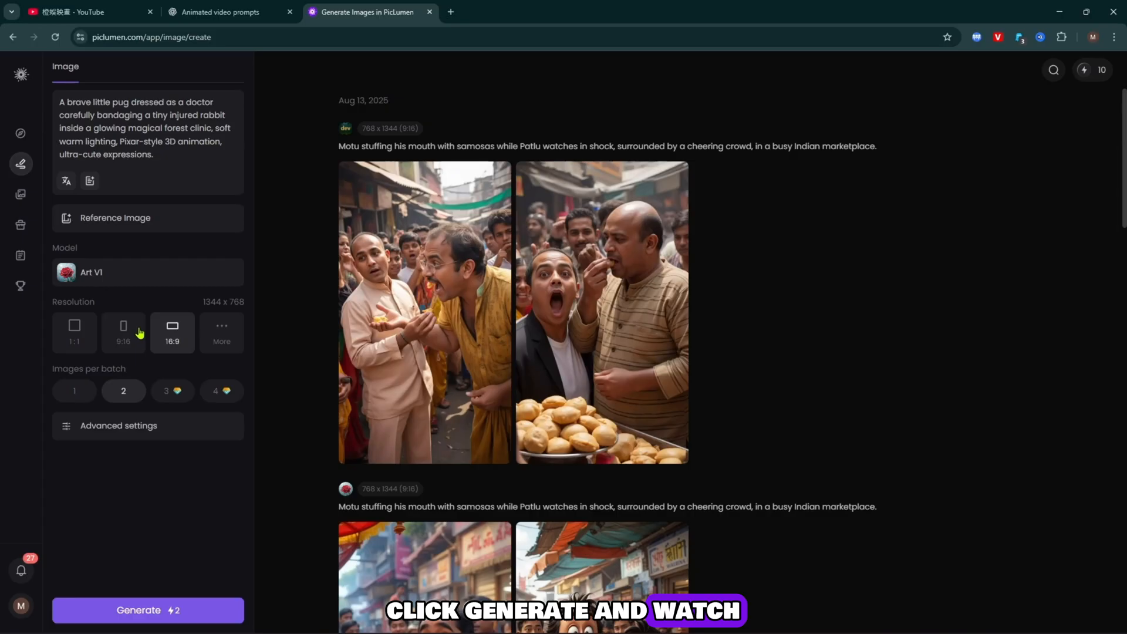
{"action": "left_click", "coordinate": [123, 332]}
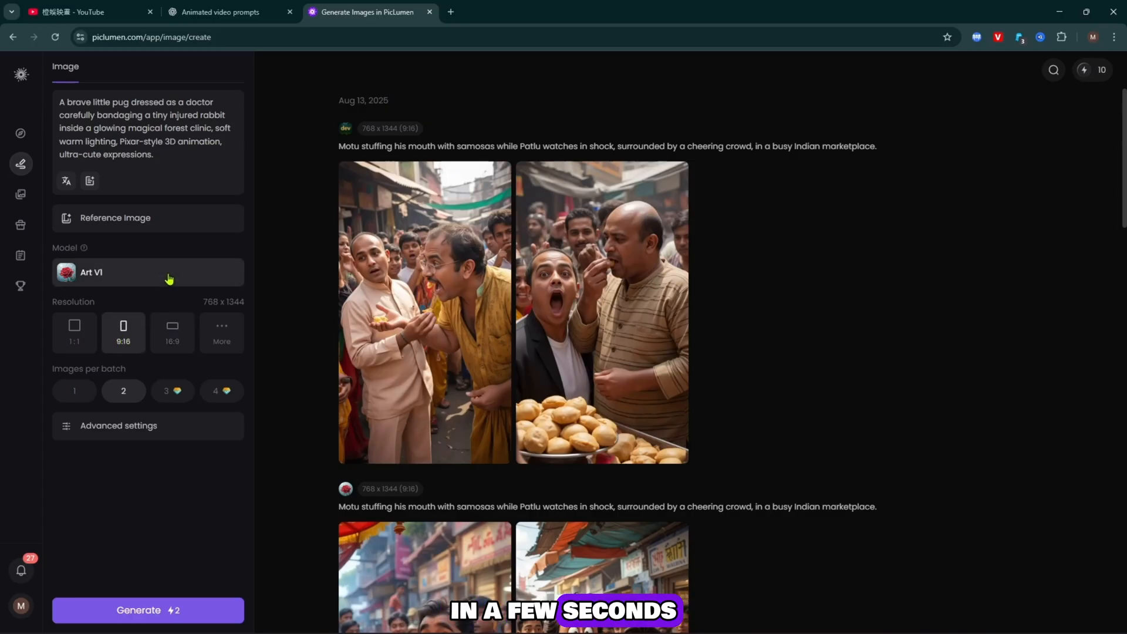
{"action": "left_click", "coordinate": [148, 273]}
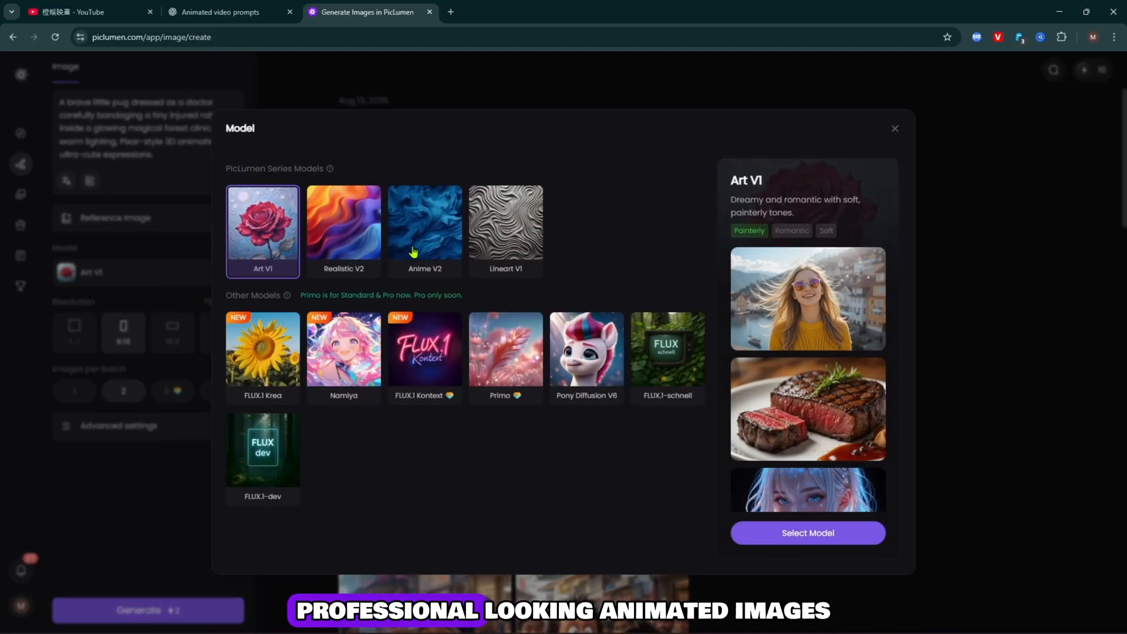
{"action": "mouse_move", "coordinate": [280, 458]}
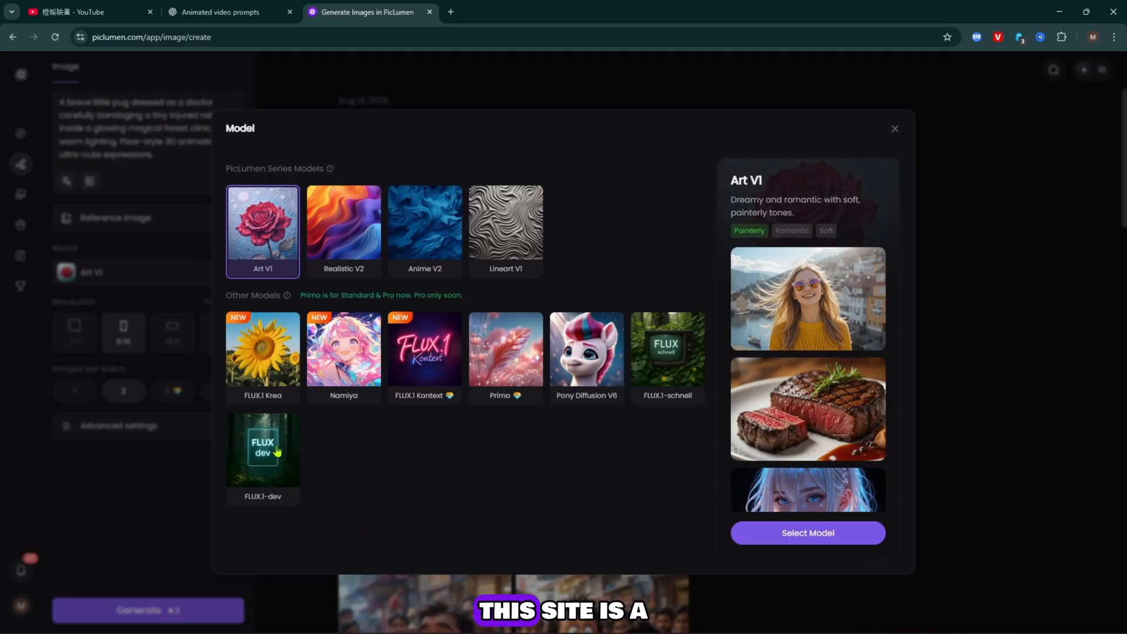
Step: Choose the FLUX.1-dev model and generate images of the pug doctor prompt
{"action": "left_click", "coordinate": [263, 451]}
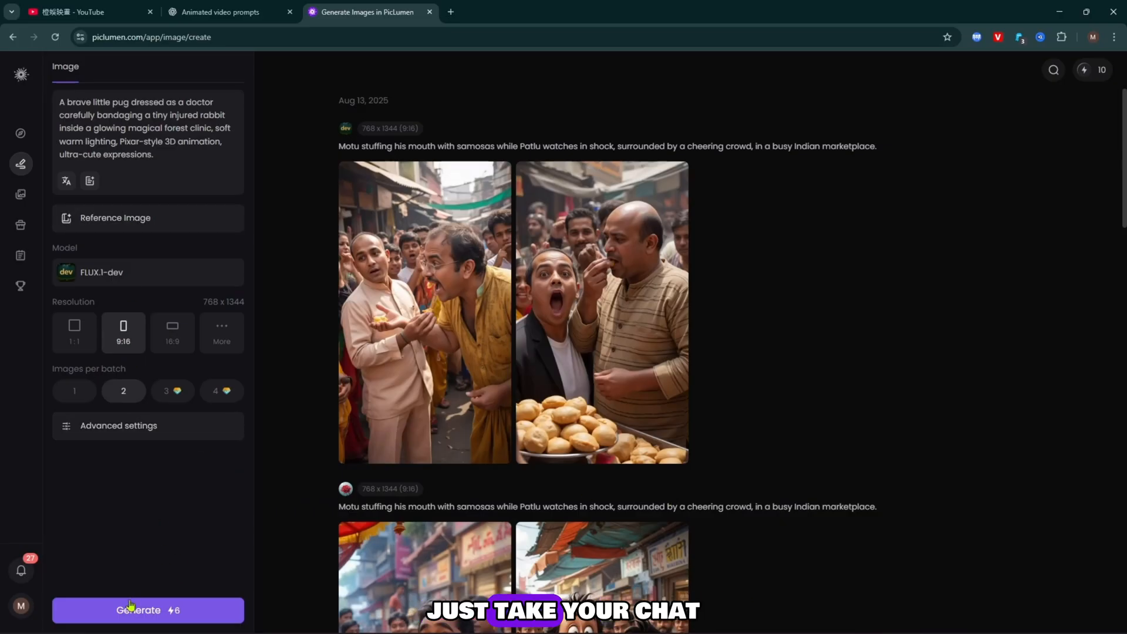
{"action": "left_click", "coordinate": [131, 610]}
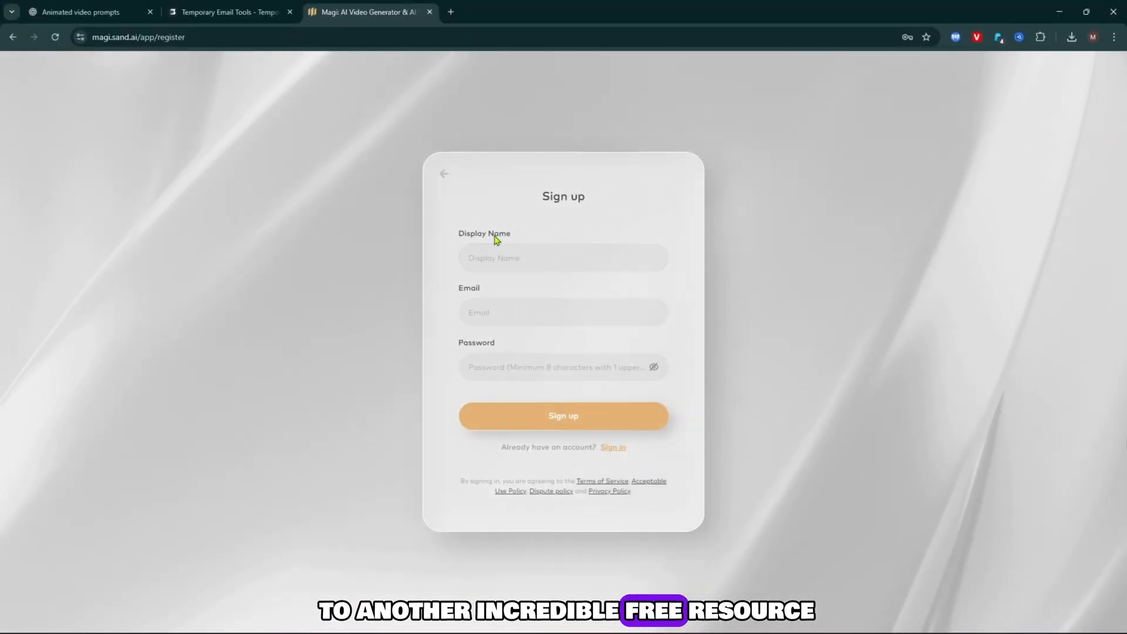
{"action": "mouse_move", "coordinate": [49, 94]}
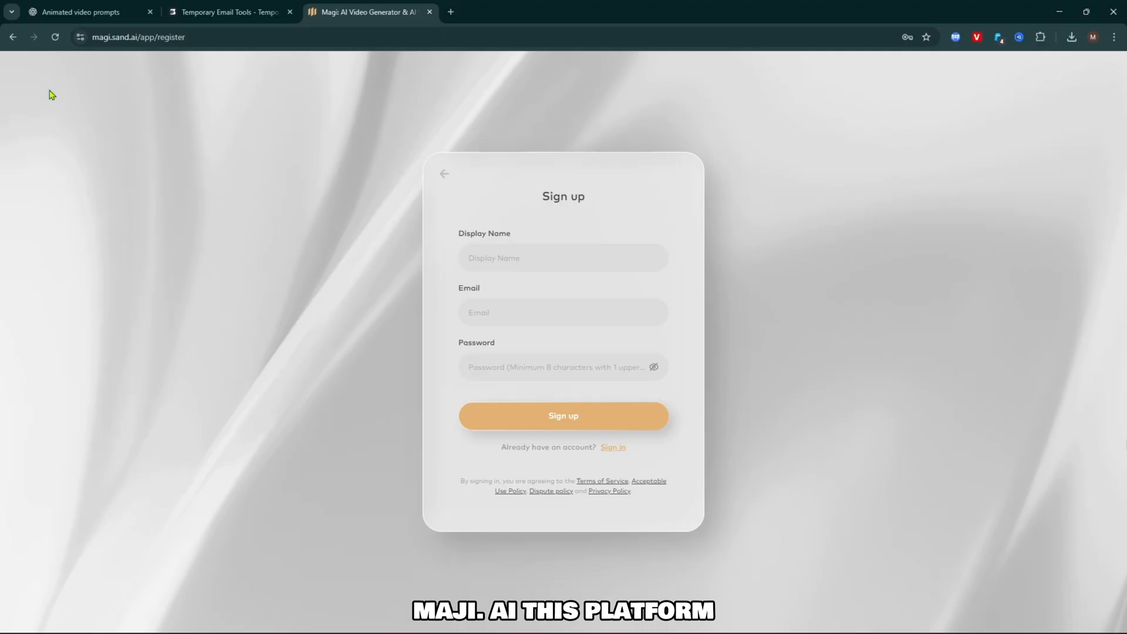
{"action": "type", "text": "Aut Income"}
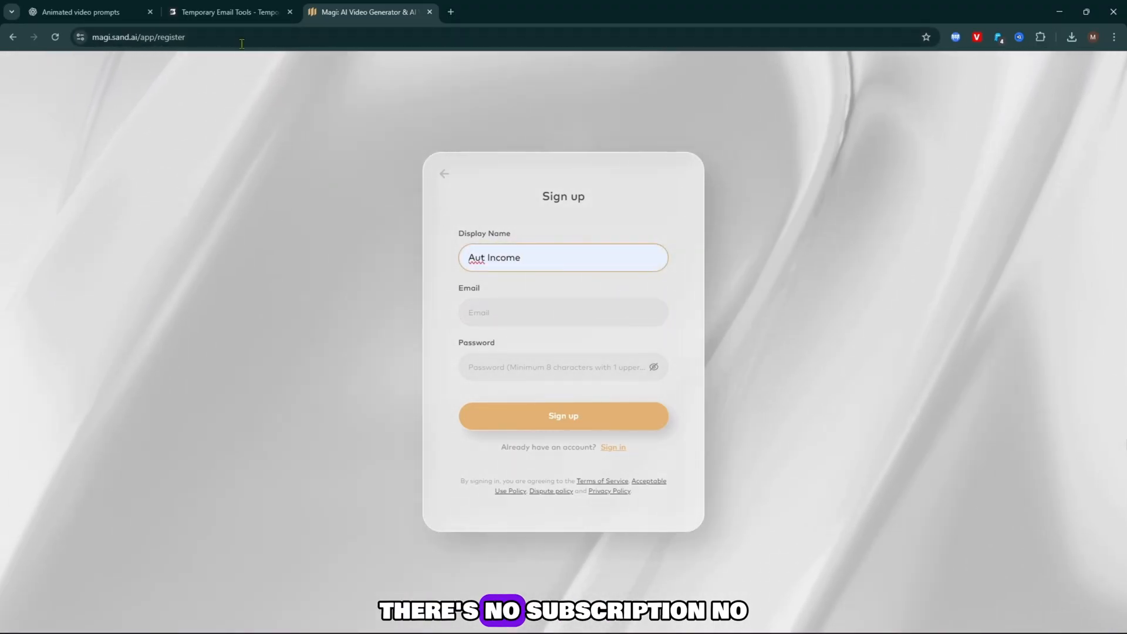
{"action": "left_click", "coordinate": [223, 12]}
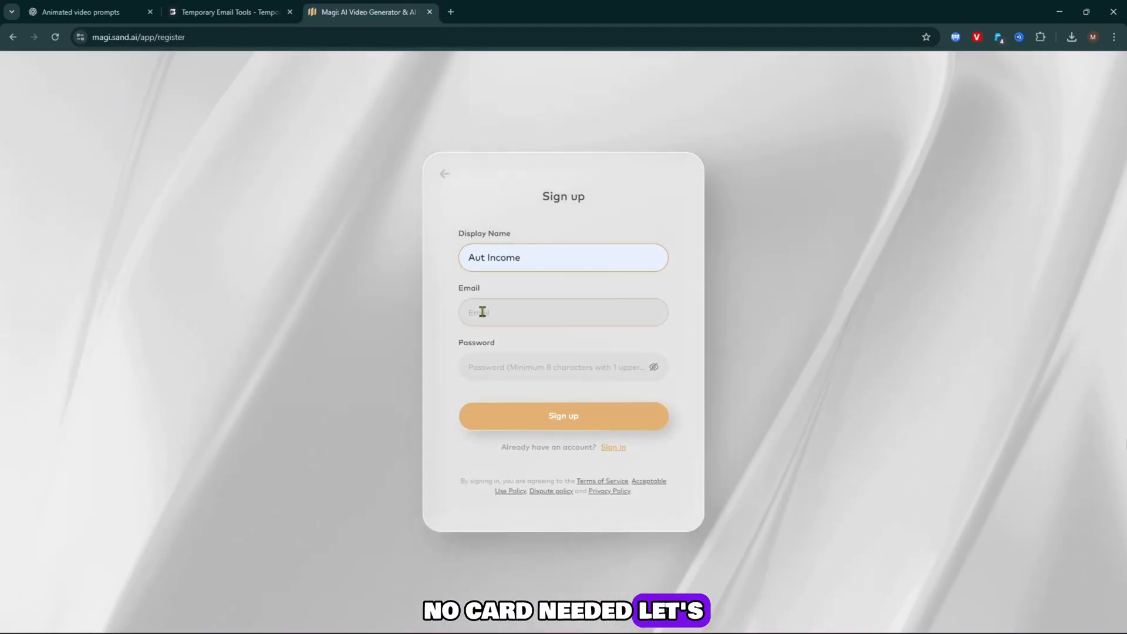
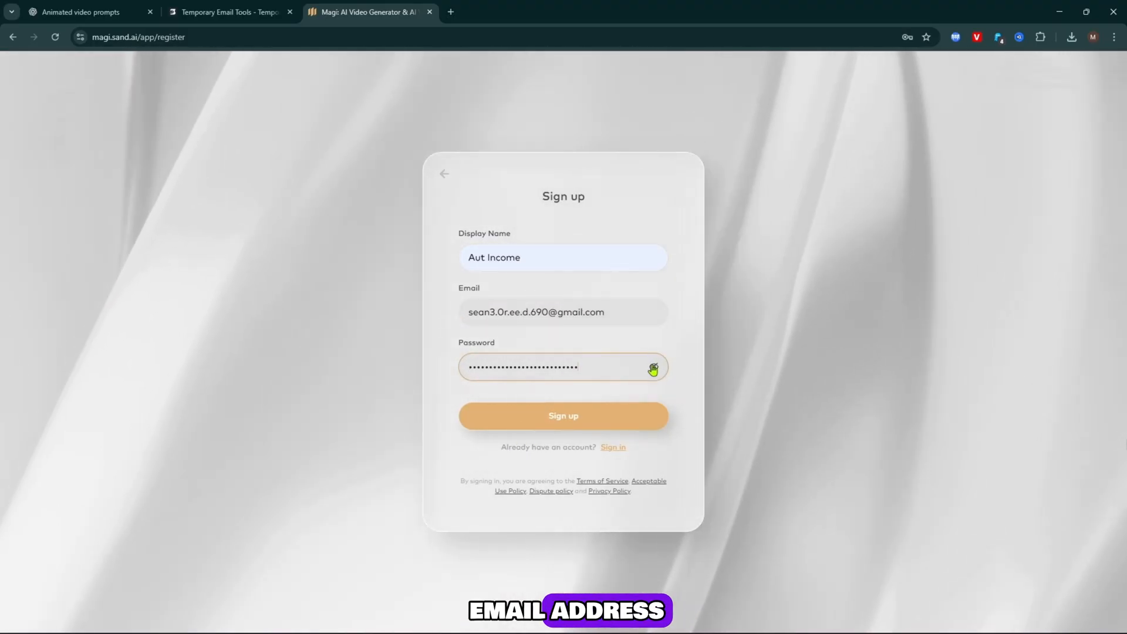
{"action": "left_click", "coordinate": [653, 368]}
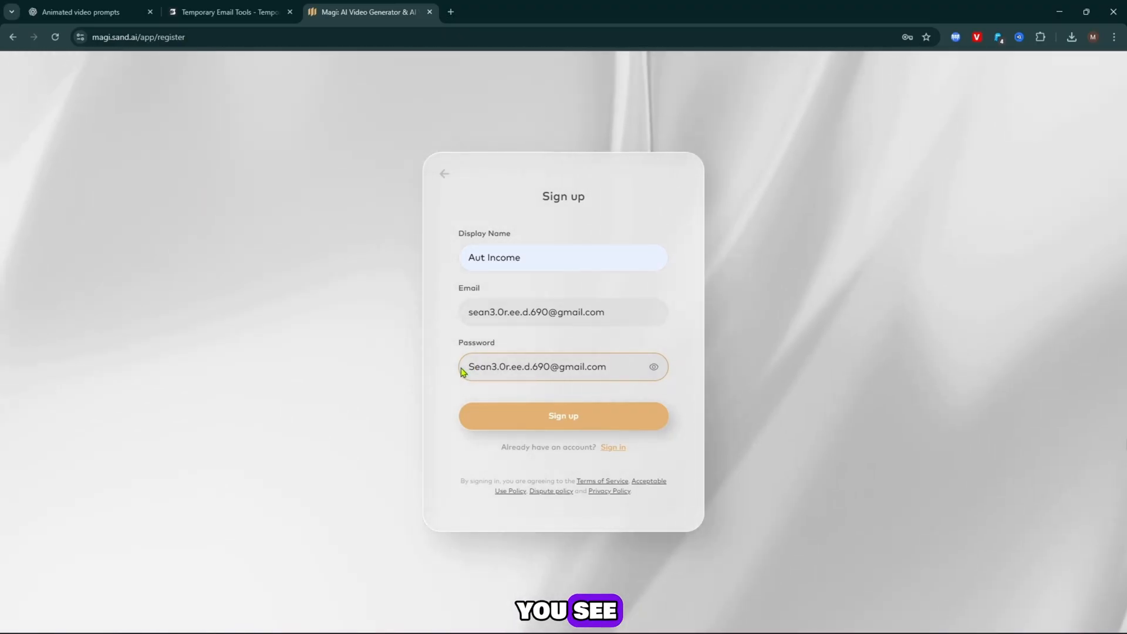
{"action": "left_click", "coordinate": [564, 416]}
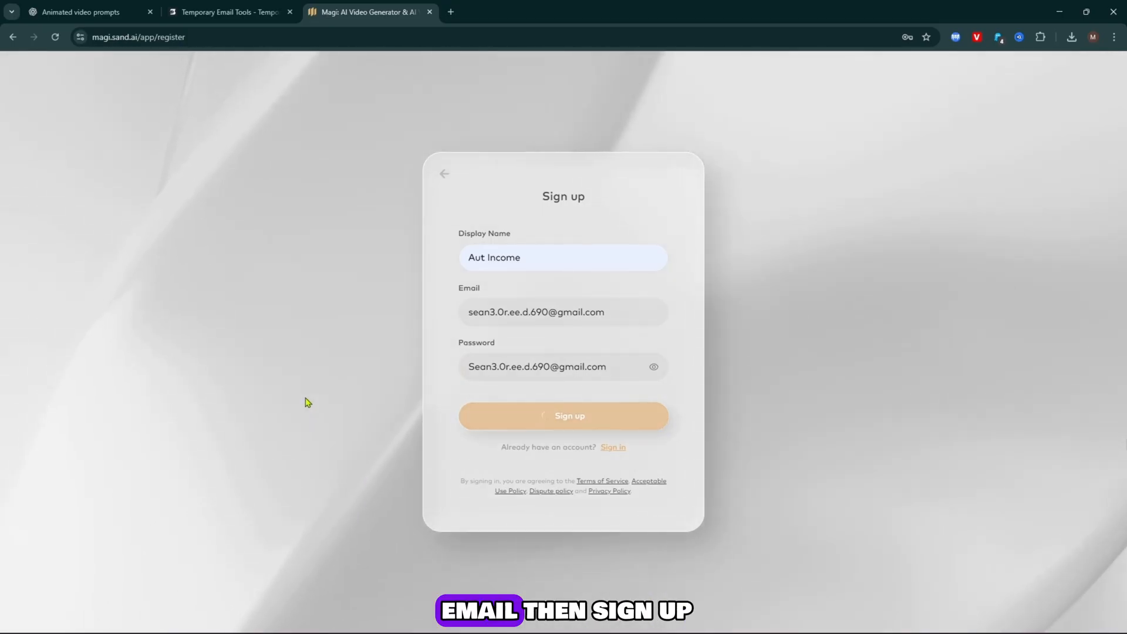
{"action": "left_click", "coordinate": [563, 416]}
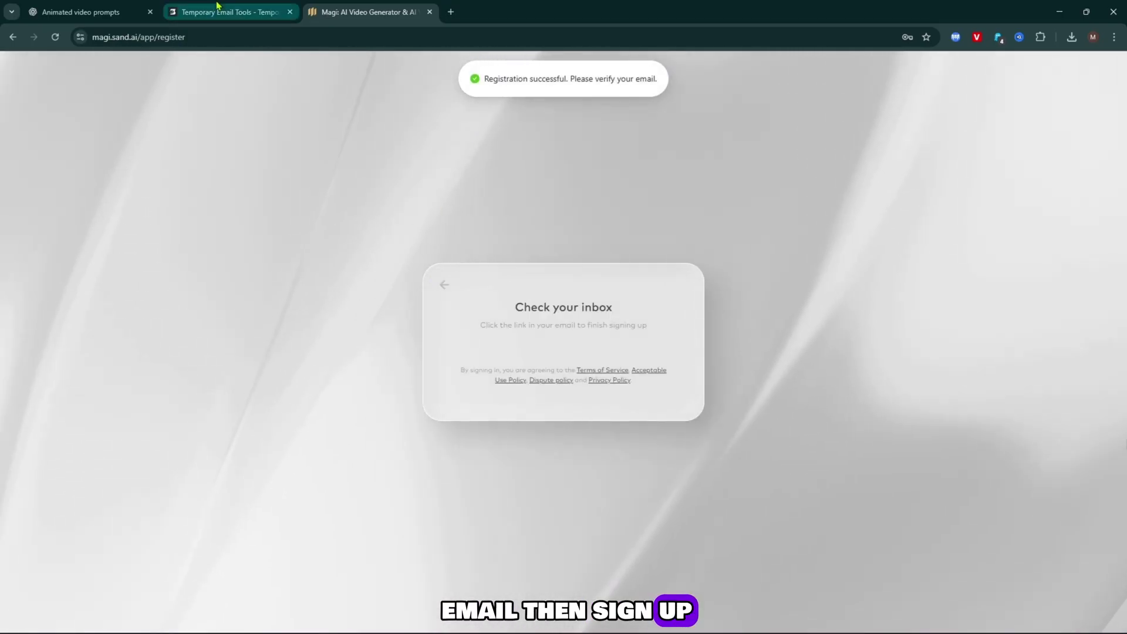
Step: In the SmailPro inbox open Magi's 'Verify your email' message and follow Verify Email to activate the account
{"action": "left_click", "coordinate": [230, 12]}
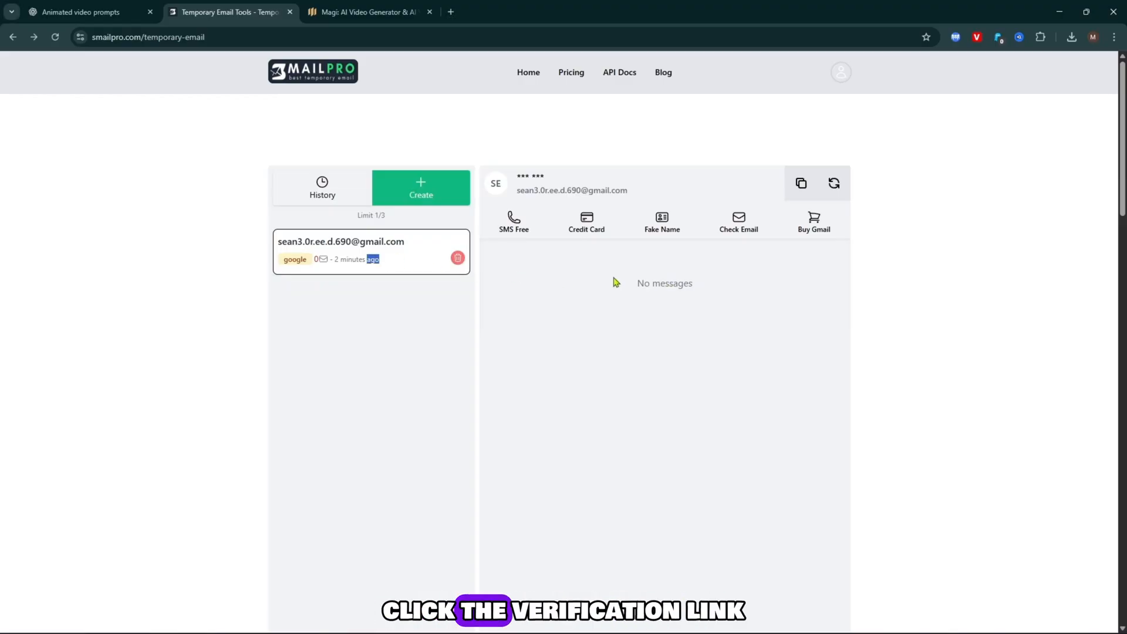
{"action": "left_click", "coordinate": [366, 12]}
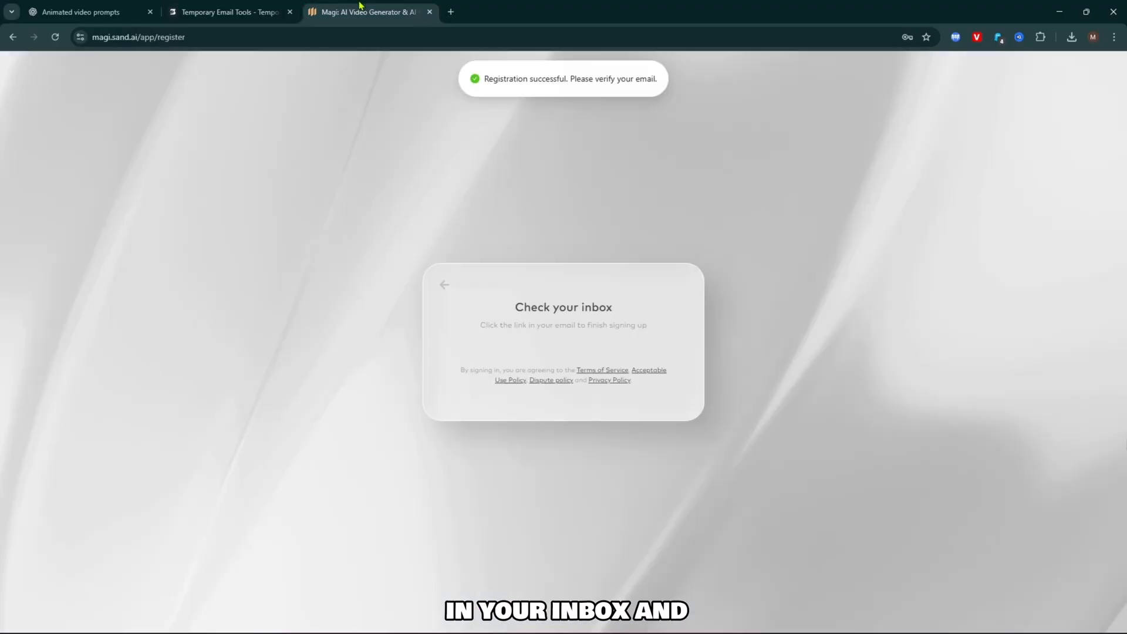
{"action": "left_click", "coordinate": [223, 11]}
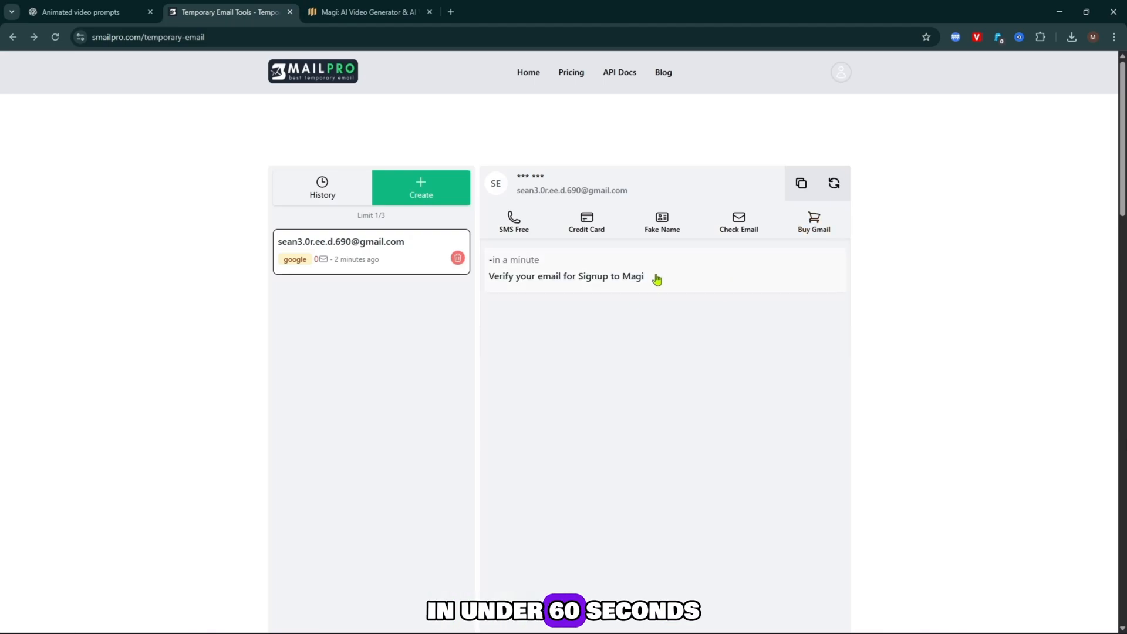
{"action": "left_click", "coordinate": [567, 276]}
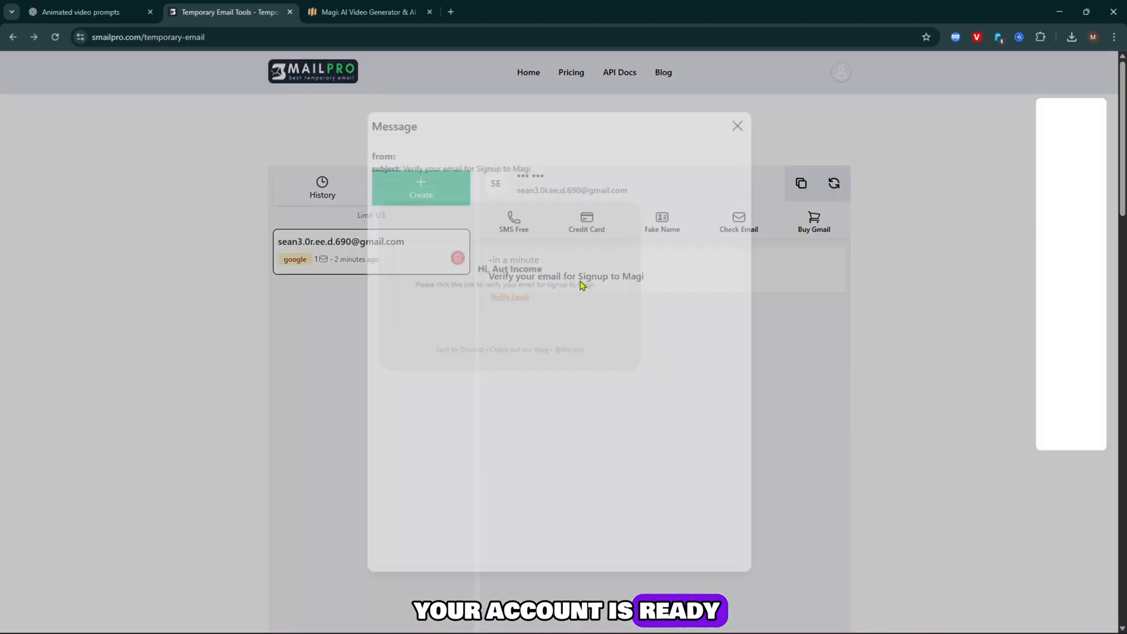
{"action": "left_click", "coordinate": [509, 297]}
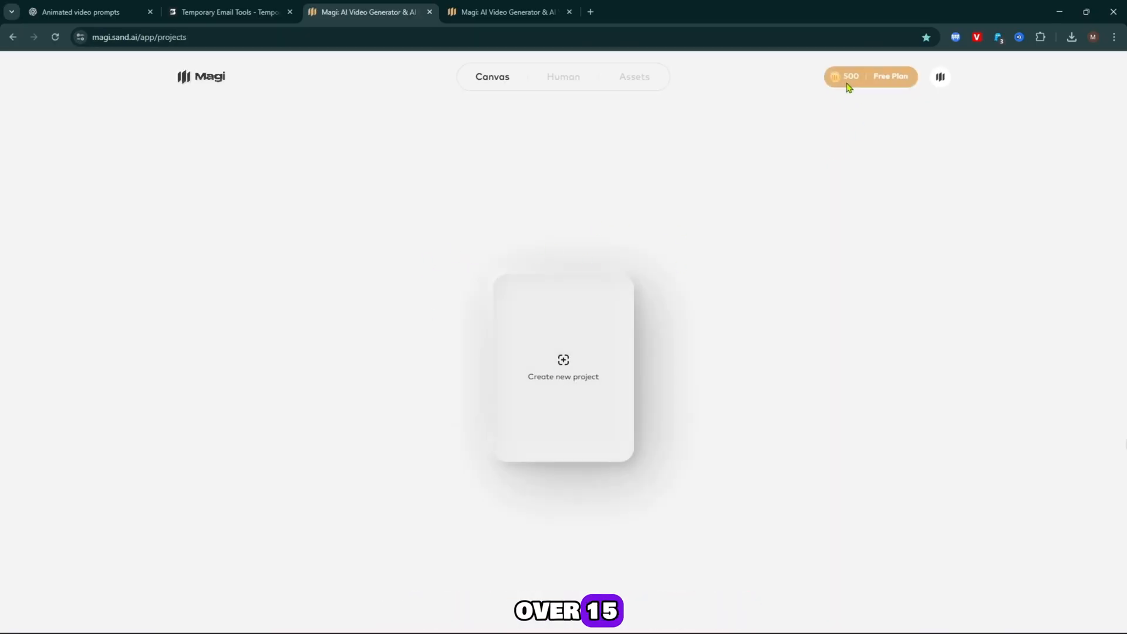
Step: Glance at Magi's subscription plans from the 500 Free Plan badge, then create a new project
{"action": "left_click", "coordinate": [871, 78]}
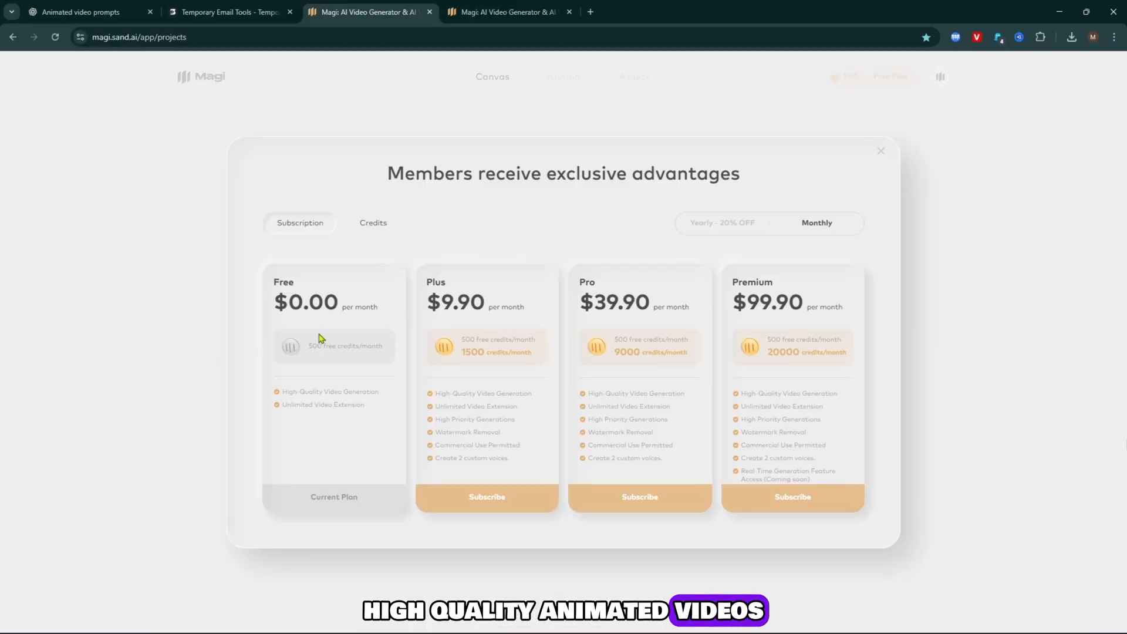
{"action": "left_click", "coordinate": [880, 150]}
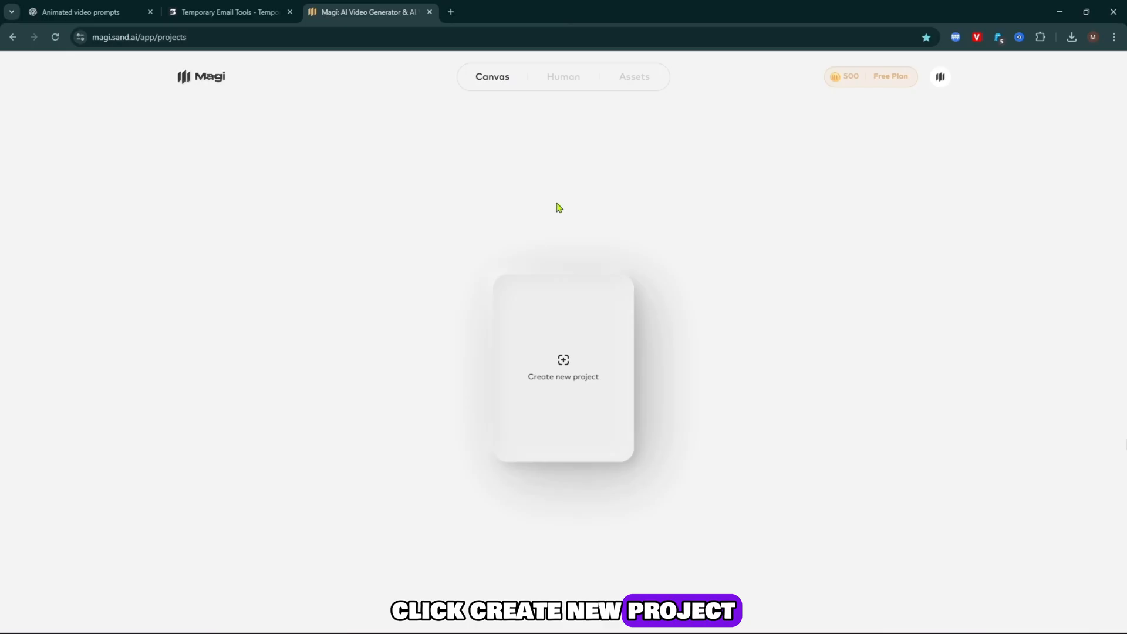
{"action": "left_click", "coordinate": [562, 376]}
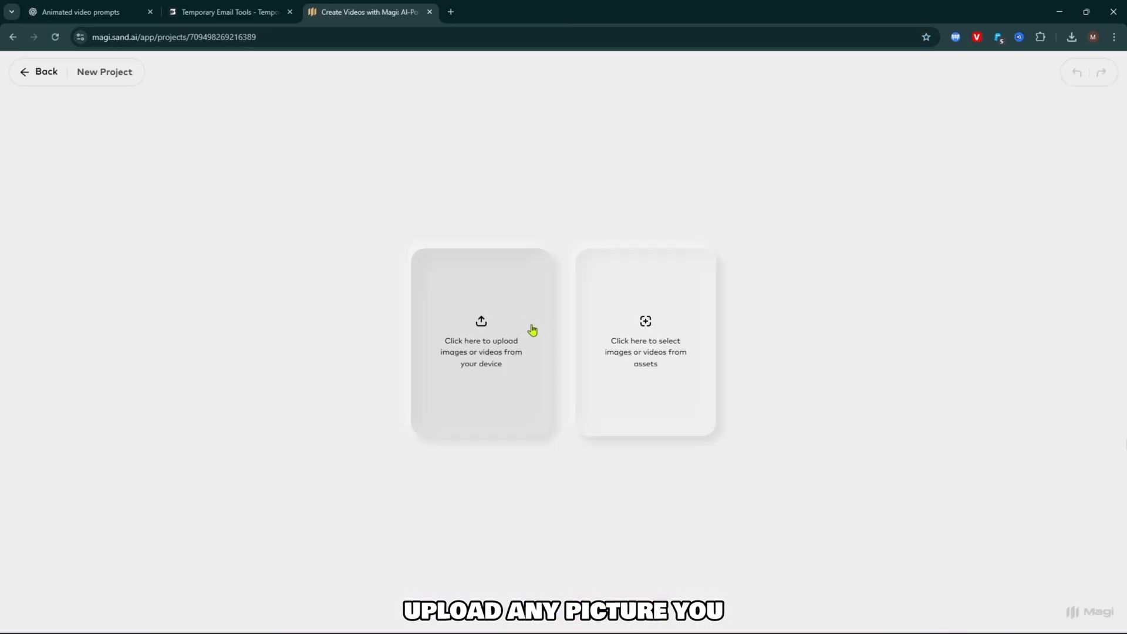
Step: Upload the latest PicLumen pug doctor PNG from E:\ into the project and return to ChatGPT's prompts
{"action": "left_click", "coordinate": [481, 338]}
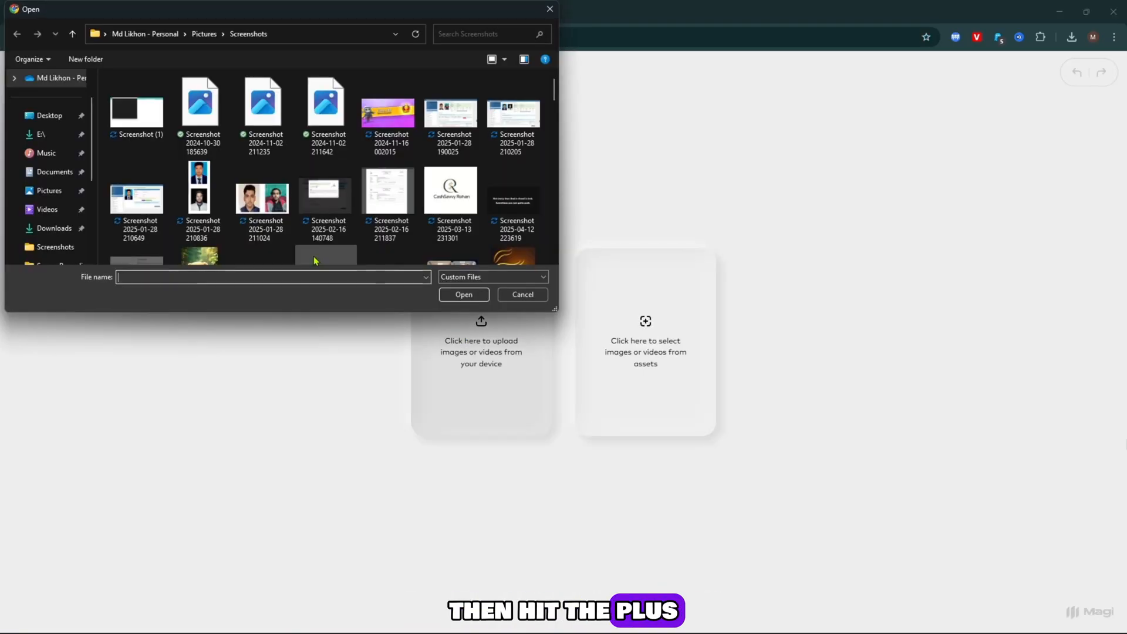
{"action": "left_click", "coordinate": [37, 134]}
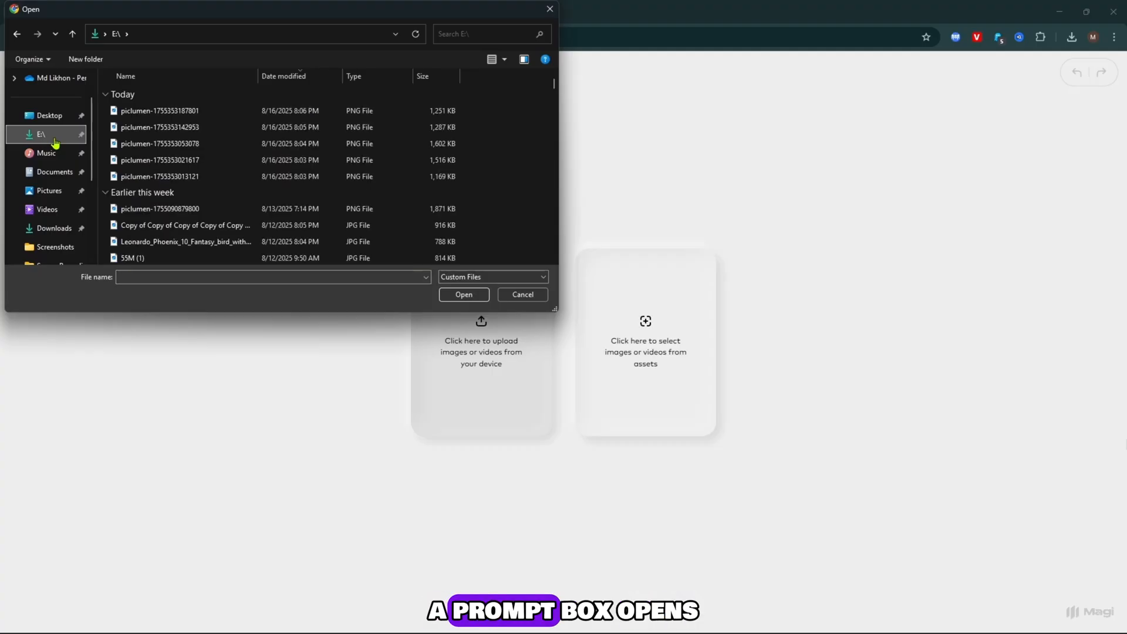
{"action": "left_click", "coordinate": [160, 177]}
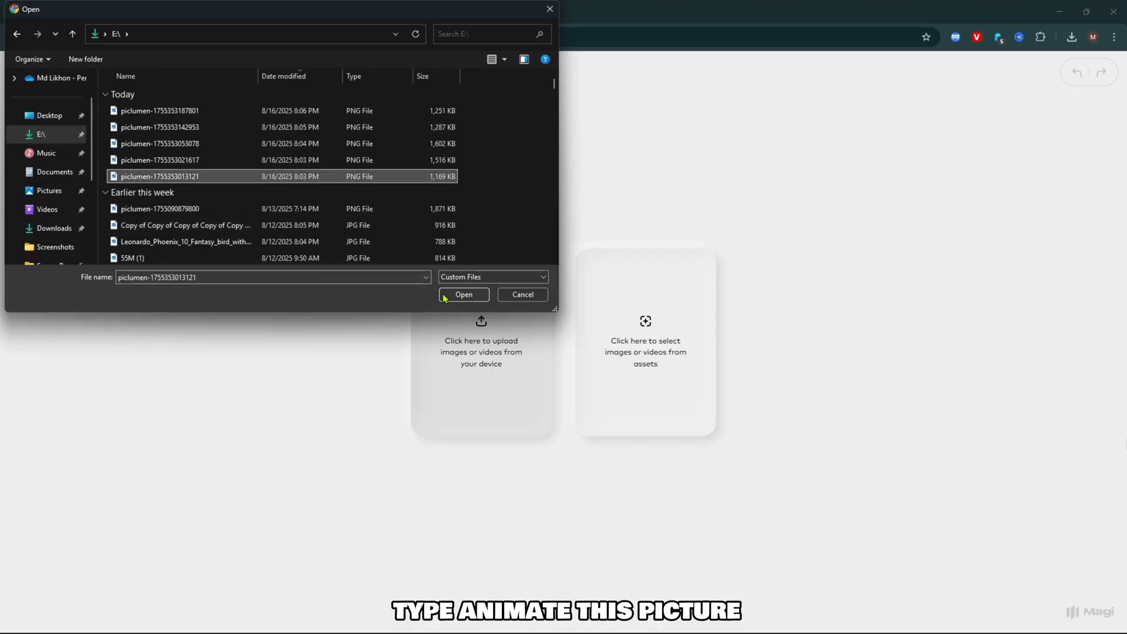
{"action": "left_click", "coordinate": [464, 295]}
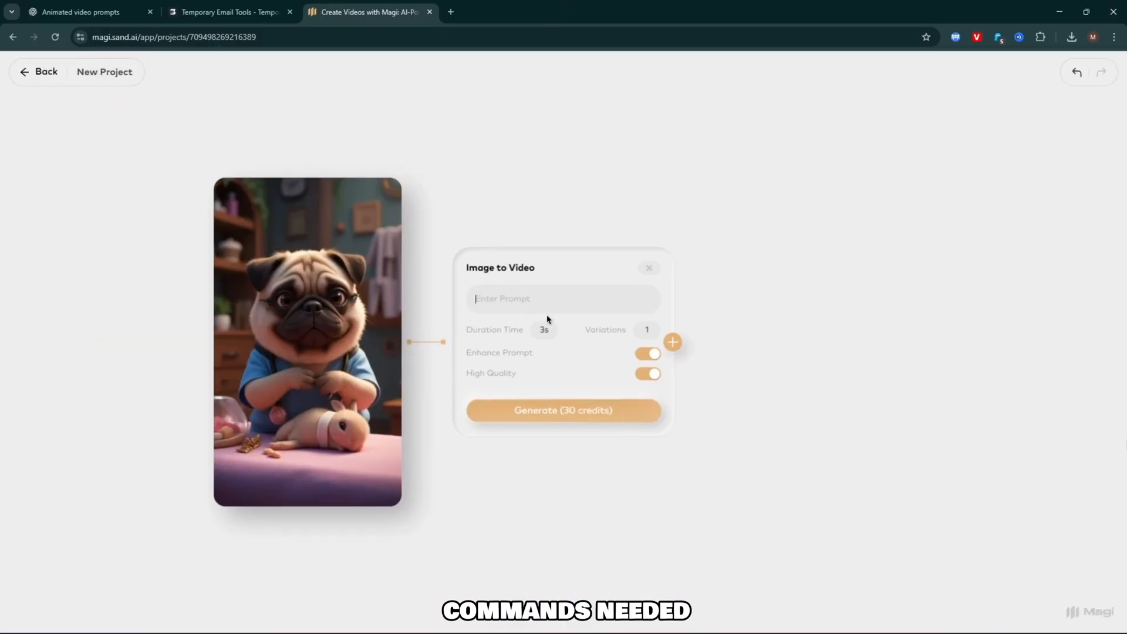
{"action": "left_click", "coordinate": [88, 12]}
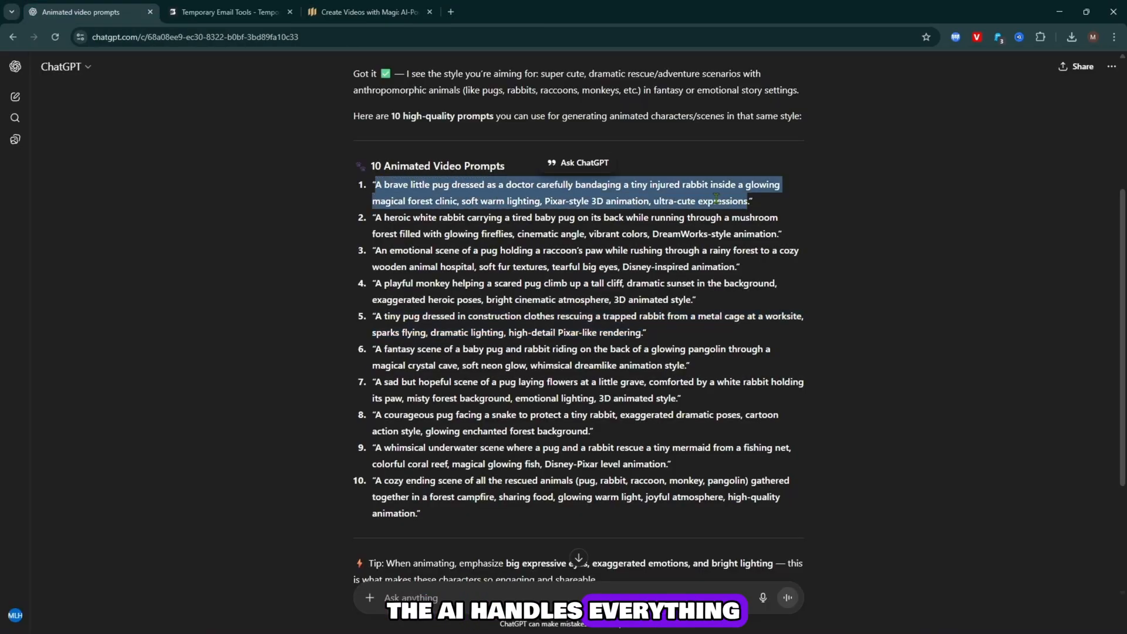
Step: Paste the brave doctor pug prompt and queue a 5-second video for 50 credits
{"action": "left_click", "coordinate": [374, 10]}
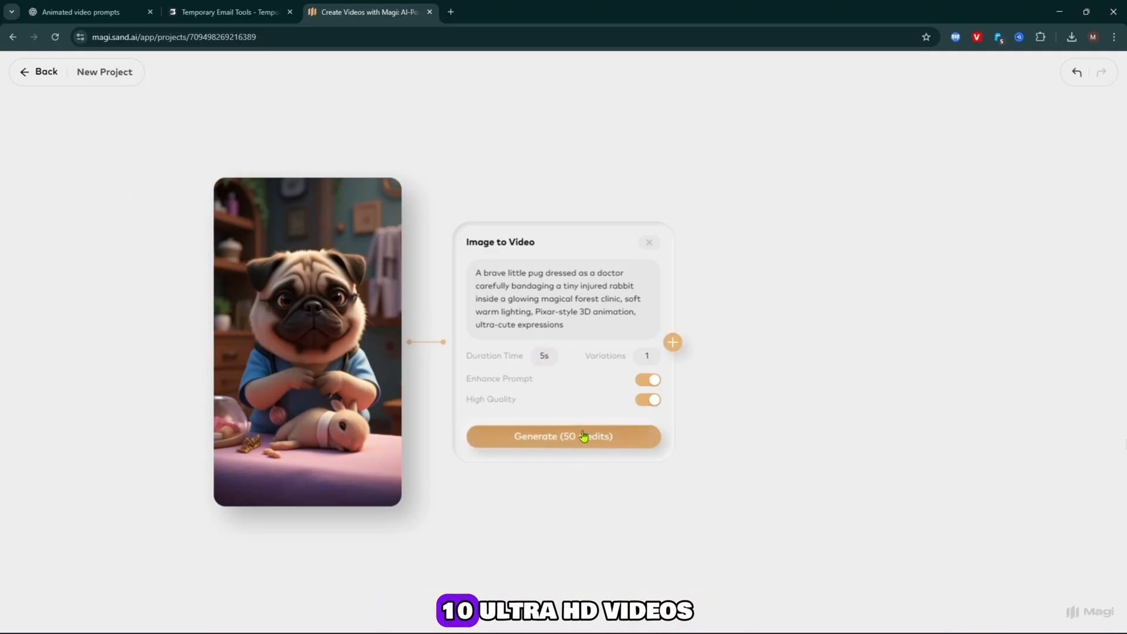
{"action": "left_click", "coordinate": [563, 435]}
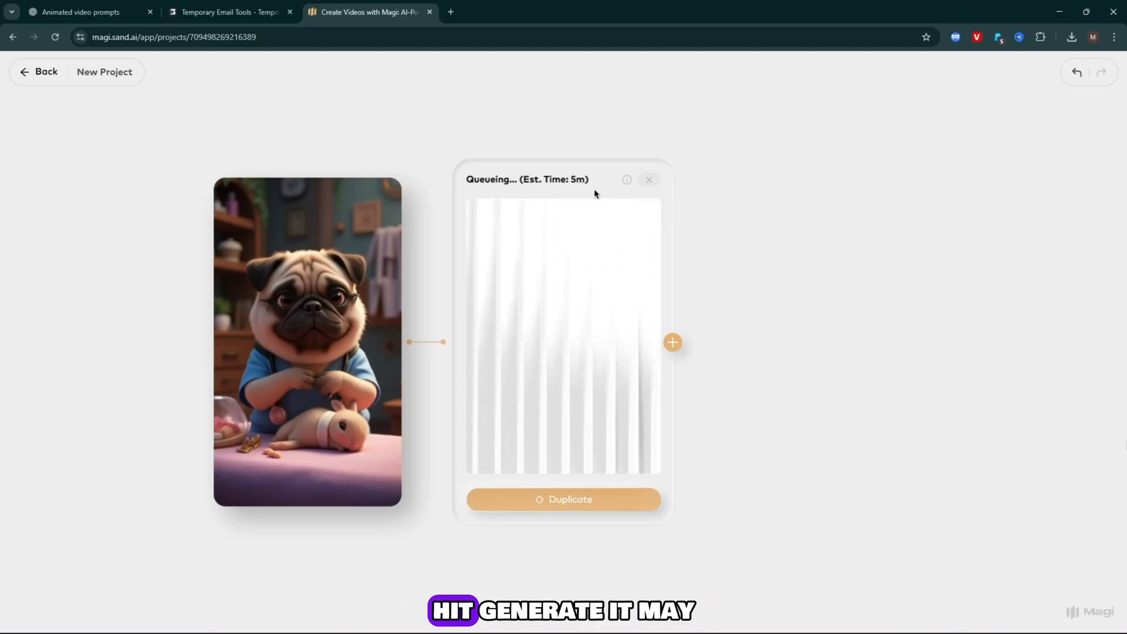
{"action": "mouse_move", "coordinate": [781, 293]}
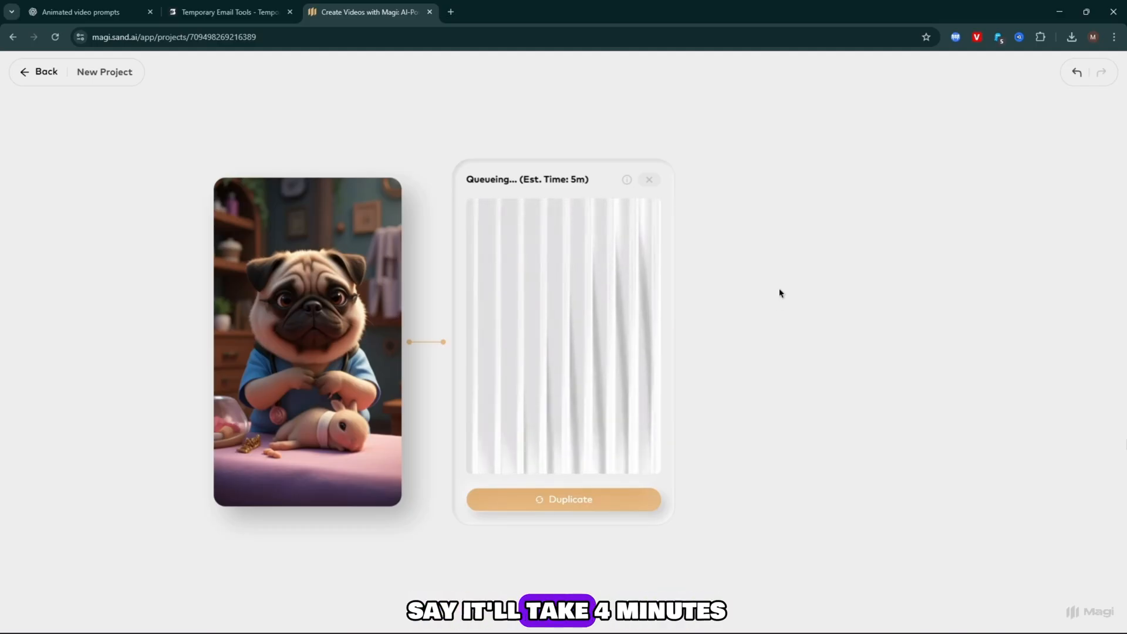
{"action": "mouse_move", "coordinate": [729, 323]}
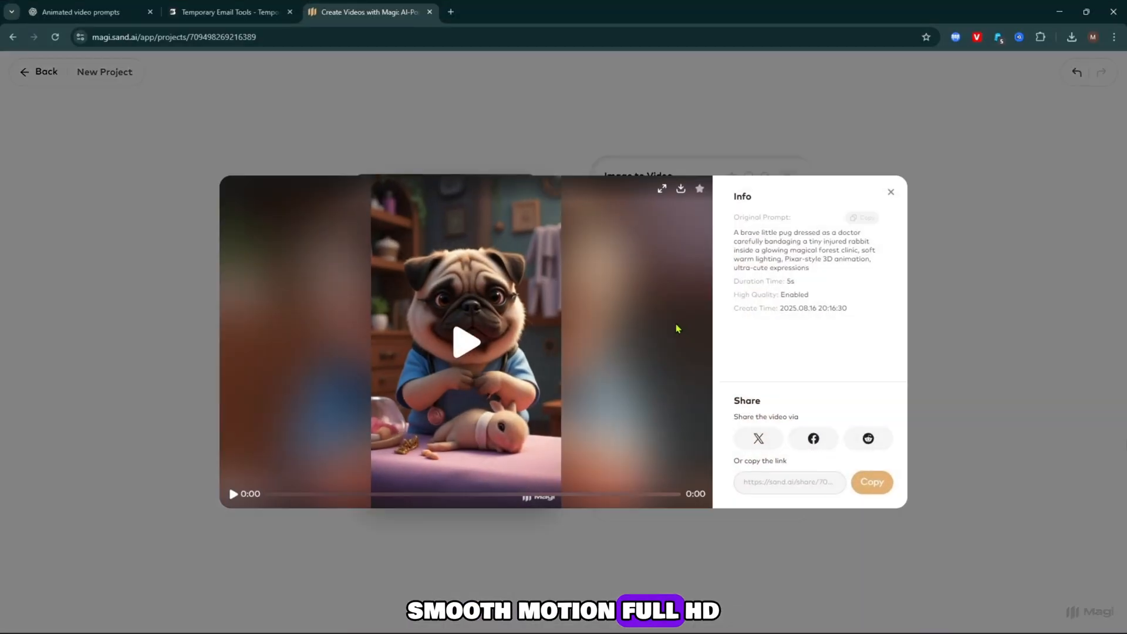
Step: Play the finished 5-second pug doctor video in Magi AI
{"action": "left_click", "coordinate": [467, 344]}
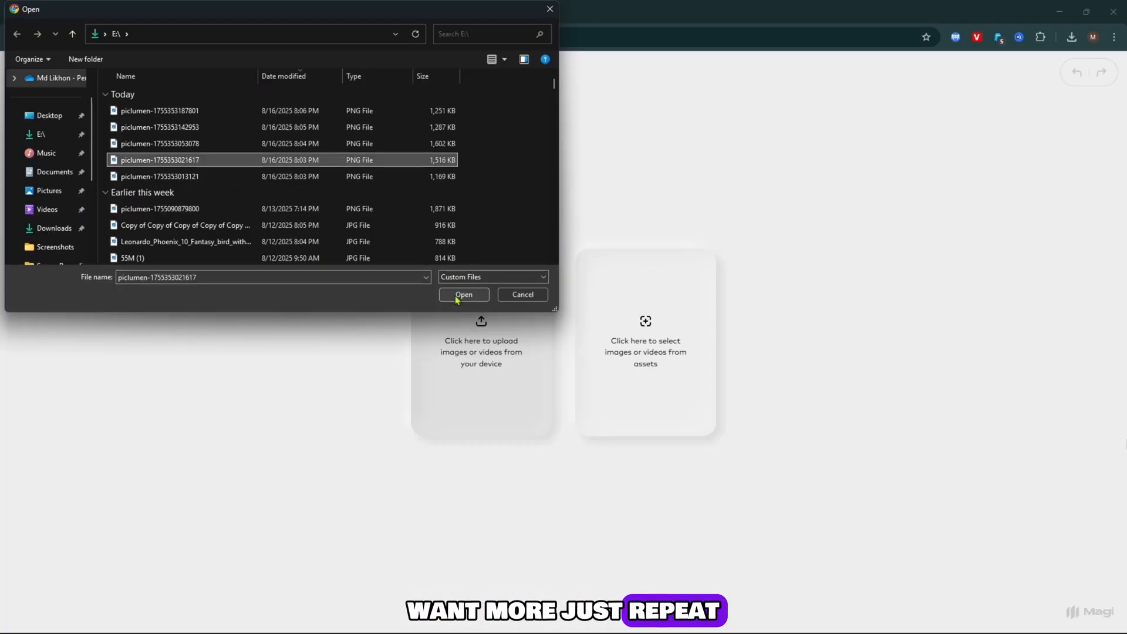
Step: Upload the bunny-eared pug image, generate a 5-second heroic white rabbit video and play it
{"action": "left_click", "coordinate": [464, 294]}
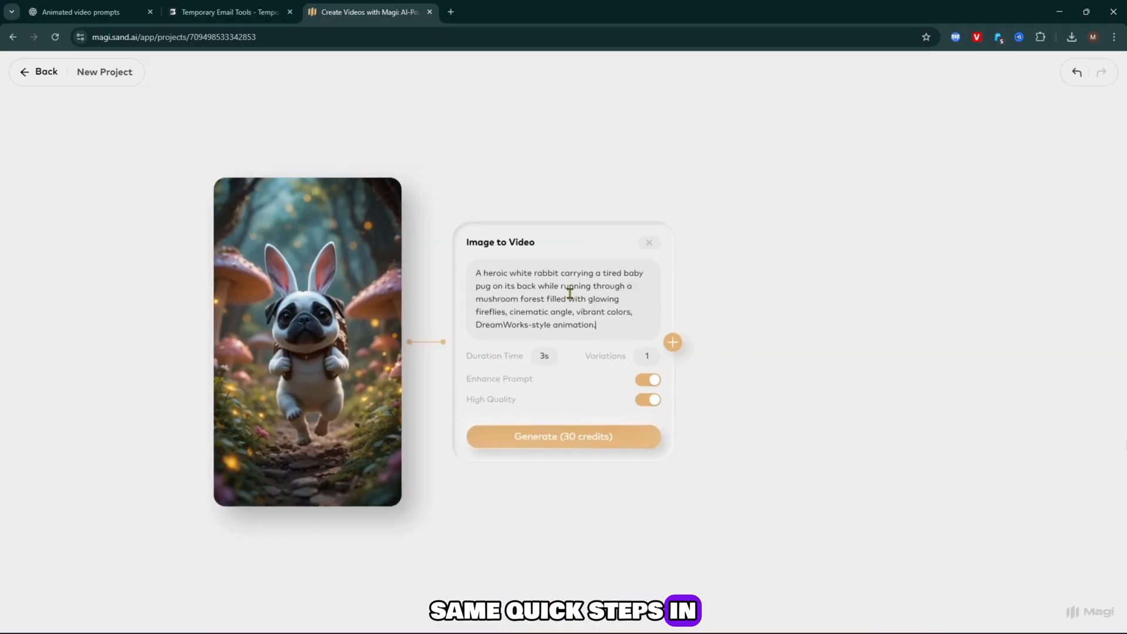
{"action": "left_click", "coordinate": [544, 356]}
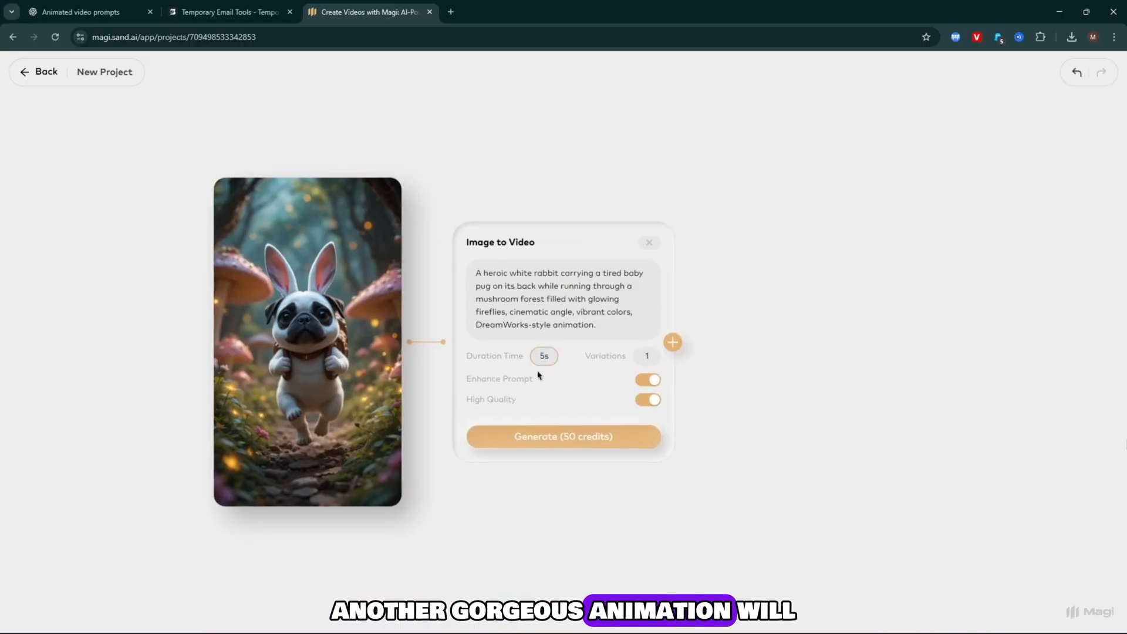
{"action": "left_click", "coordinate": [564, 437]}
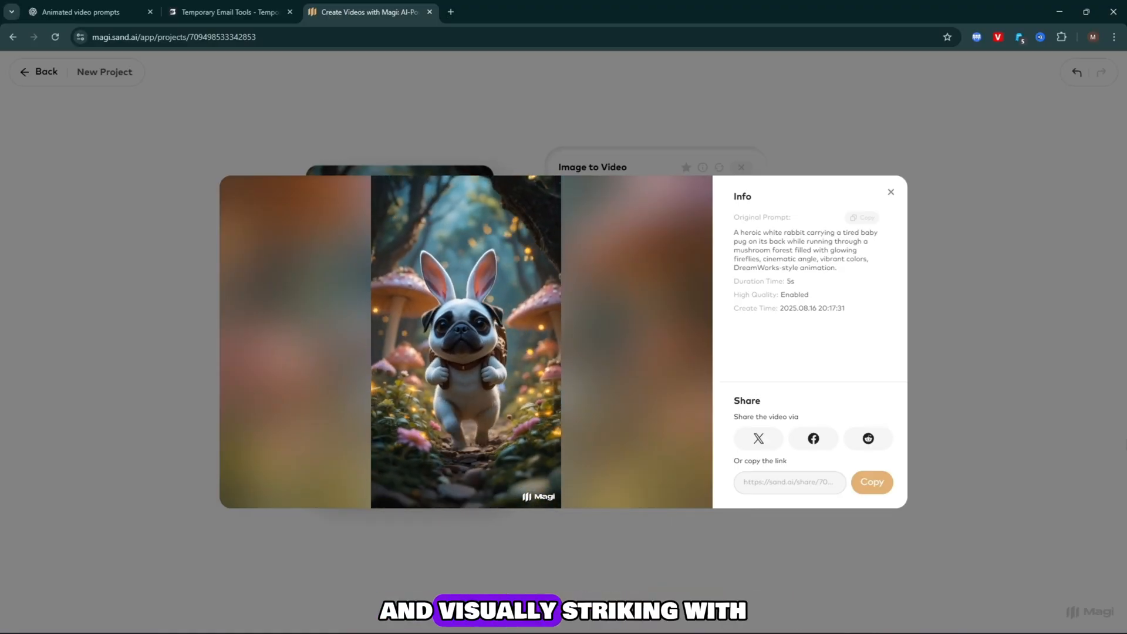
{"action": "left_click", "coordinate": [464, 350]}
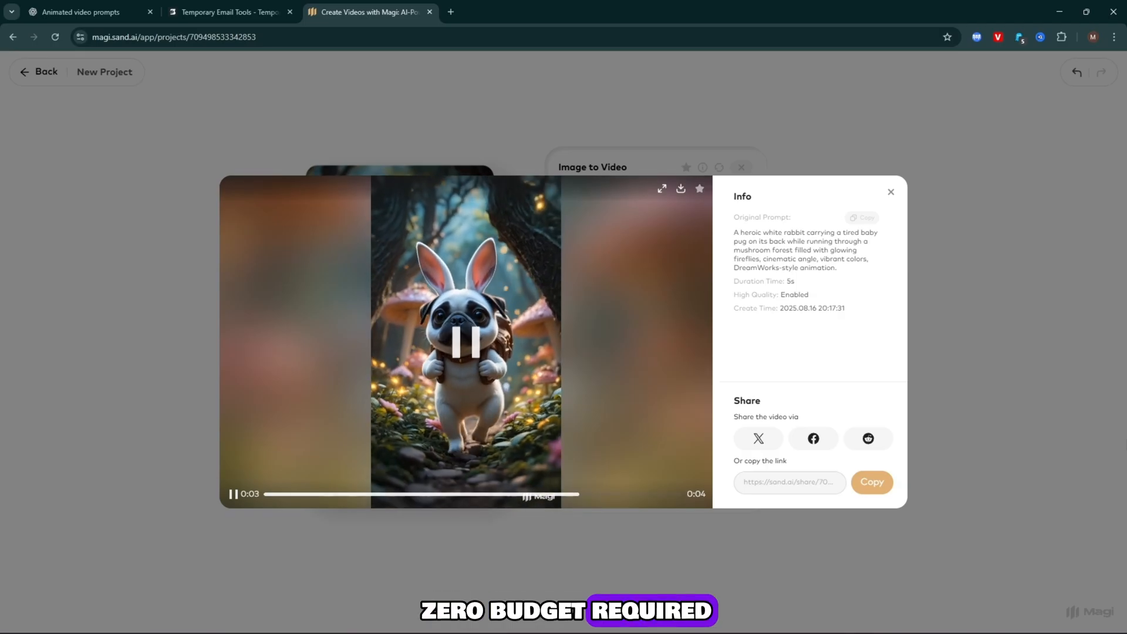